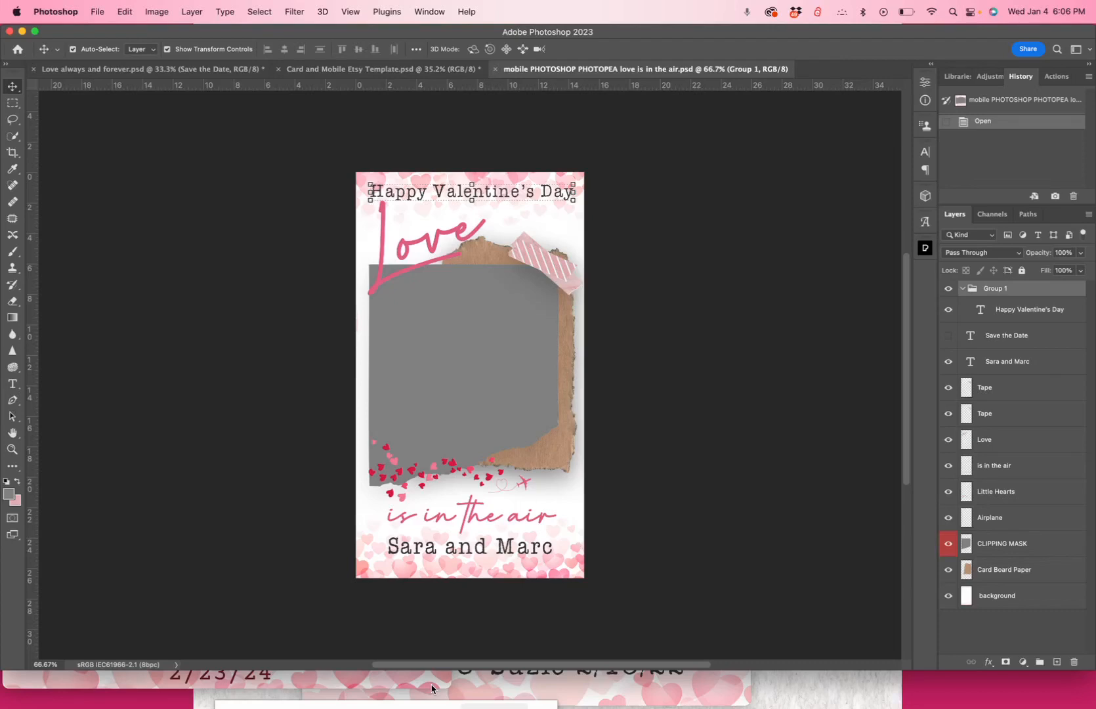
mouse_move(459, 466)
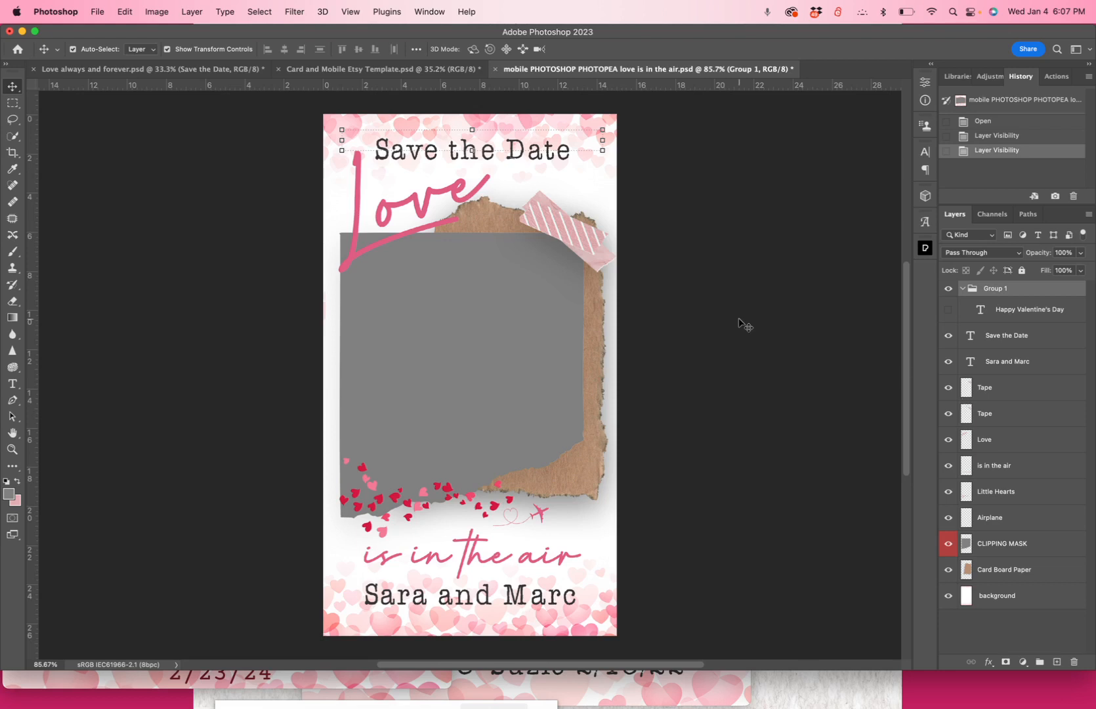
mouse_move(406, 264)
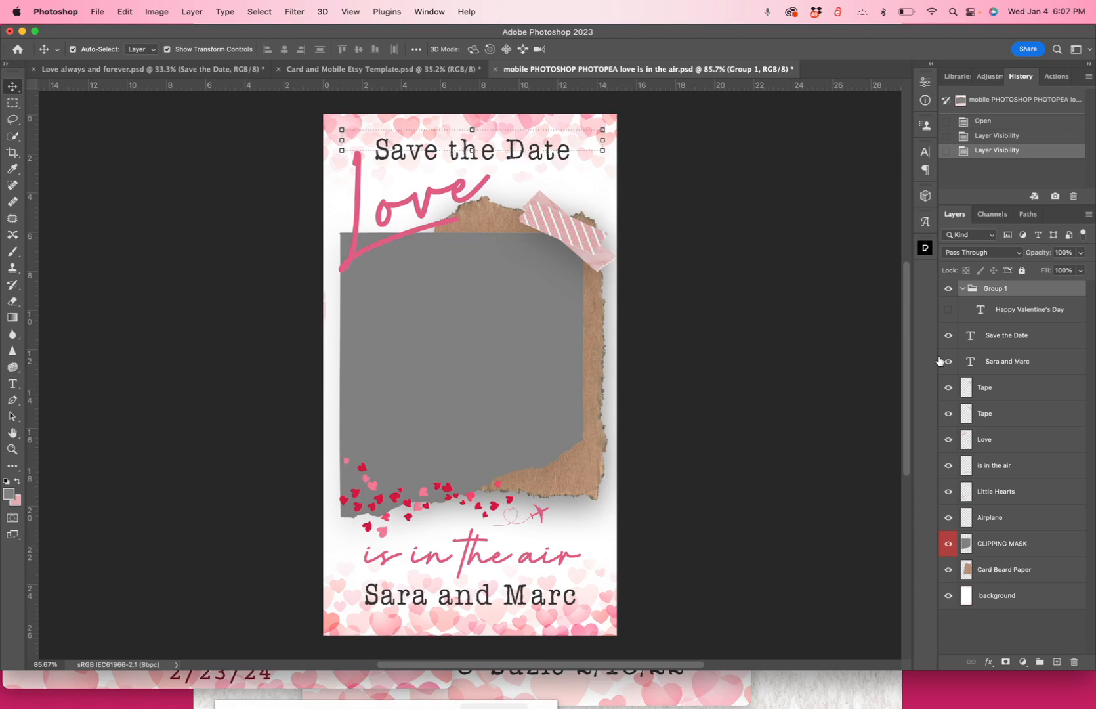
Step: Select the Save the Date text layer in the Layers panel
left_click(1006, 335)
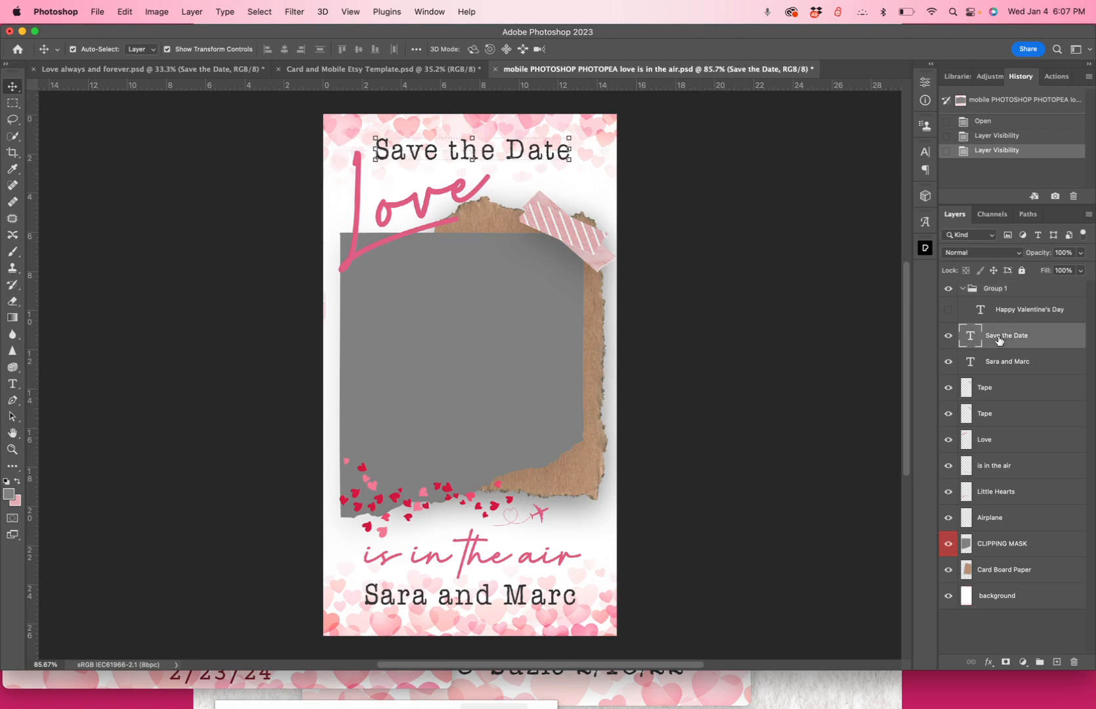
mouse_move(1006, 334)
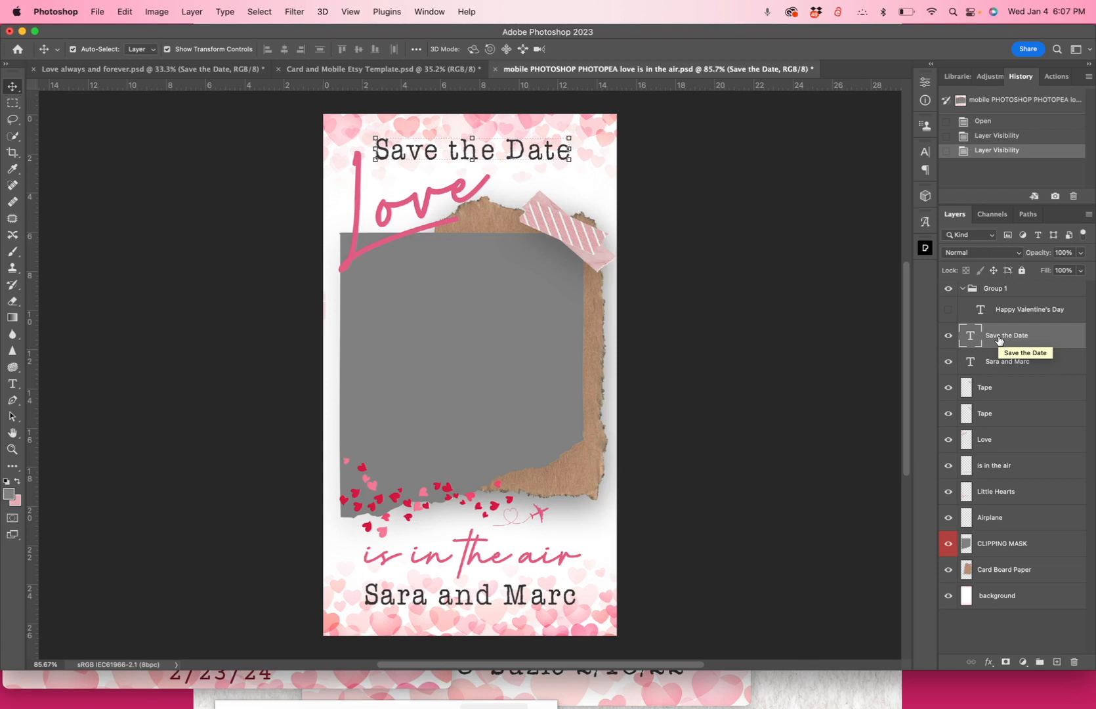
mouse_move(833, 289)
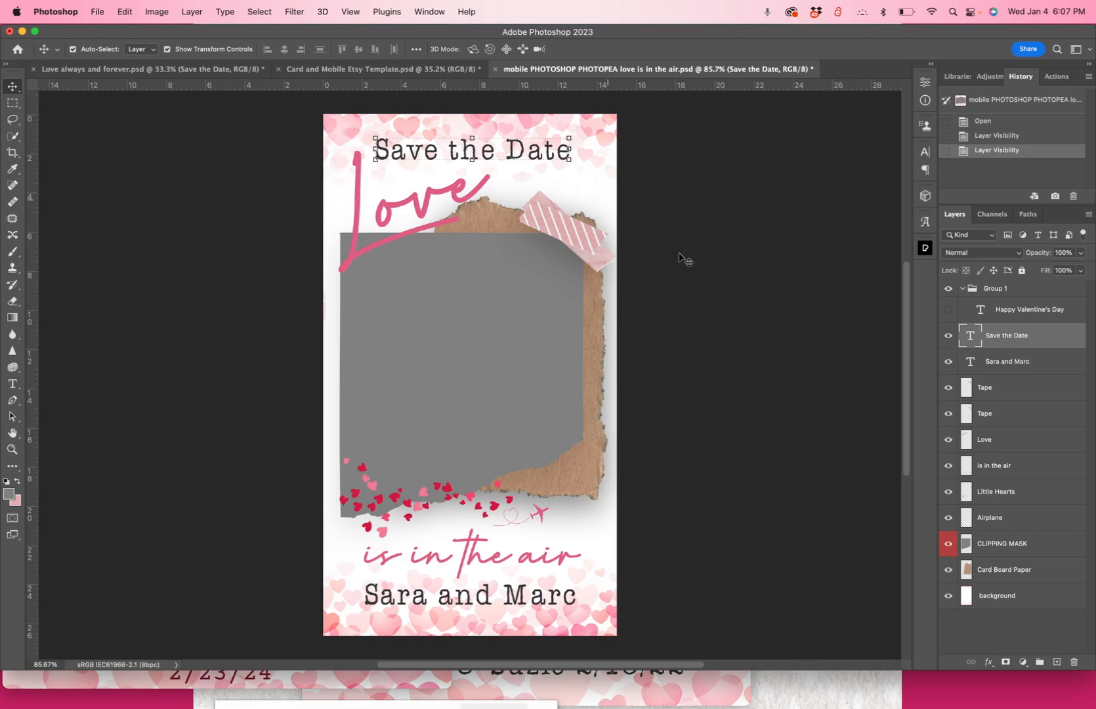
mouse_move(843, 345)
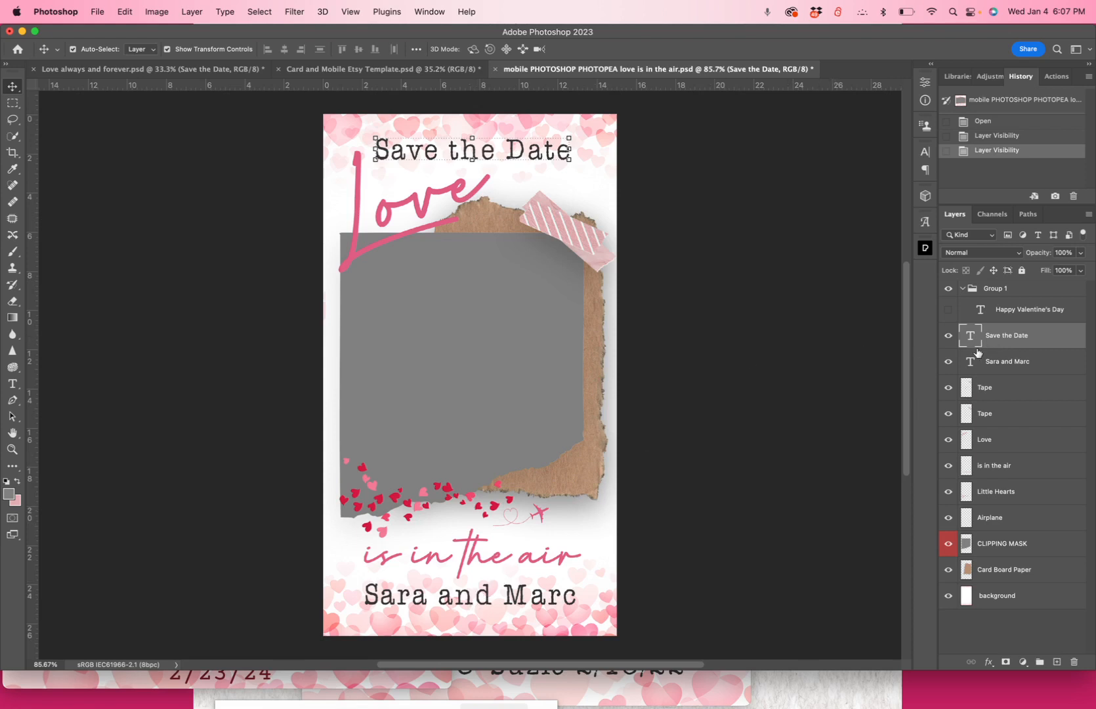
mouse_move(986, 342)
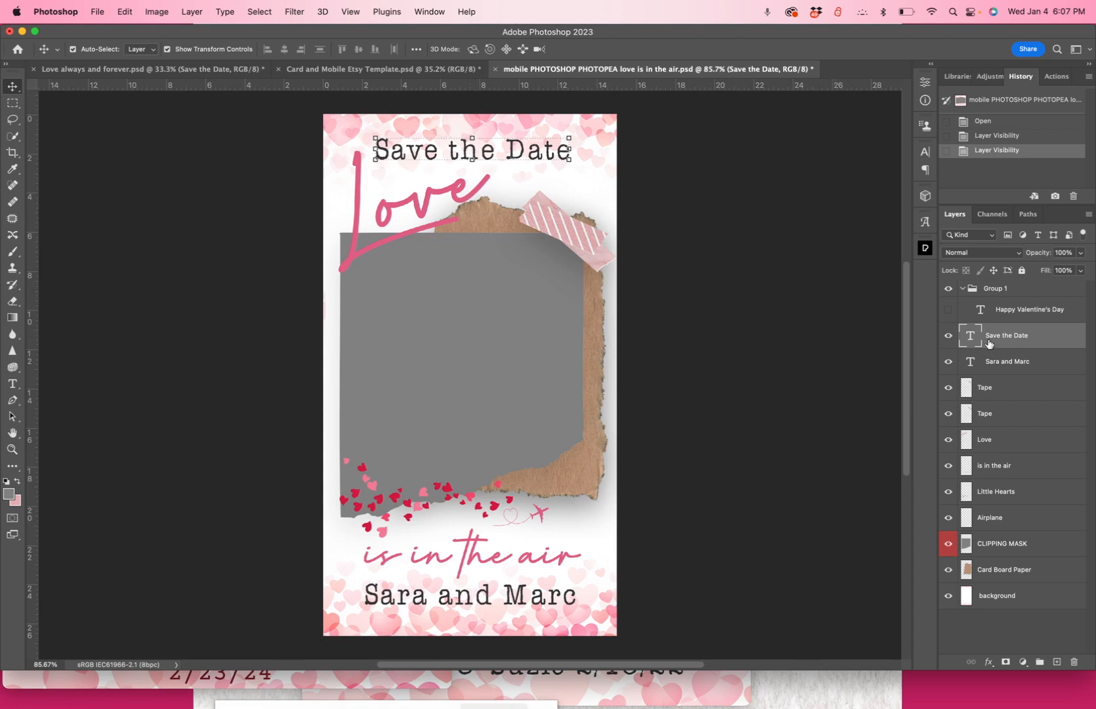
mouse_move(1006, 334)
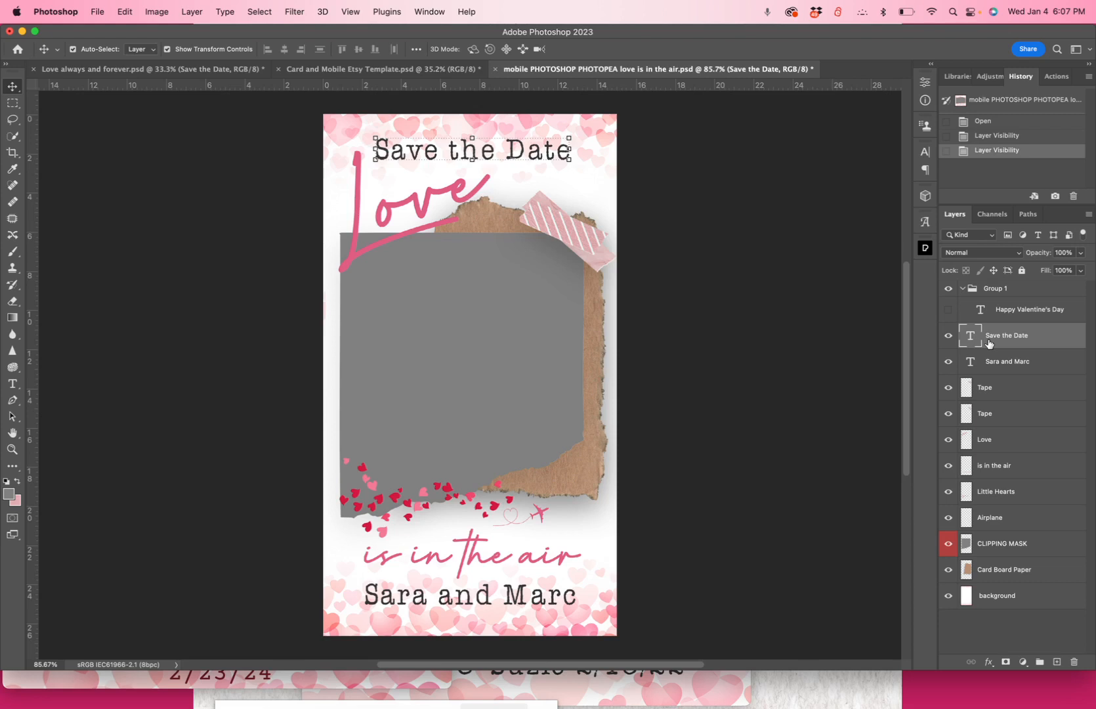
mouse_move(1016, 399)
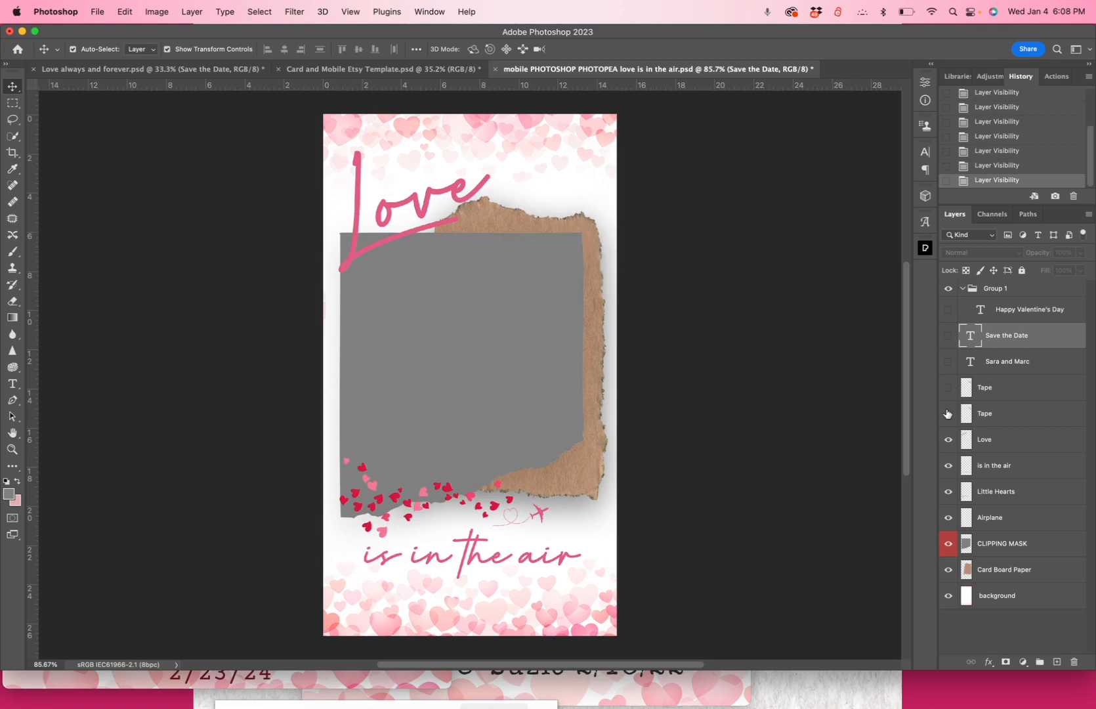
Step: Show the Tape strip again, toggle the Love lettering off and on, then select the CLIPPING MASK layer
left_click(949, 414)
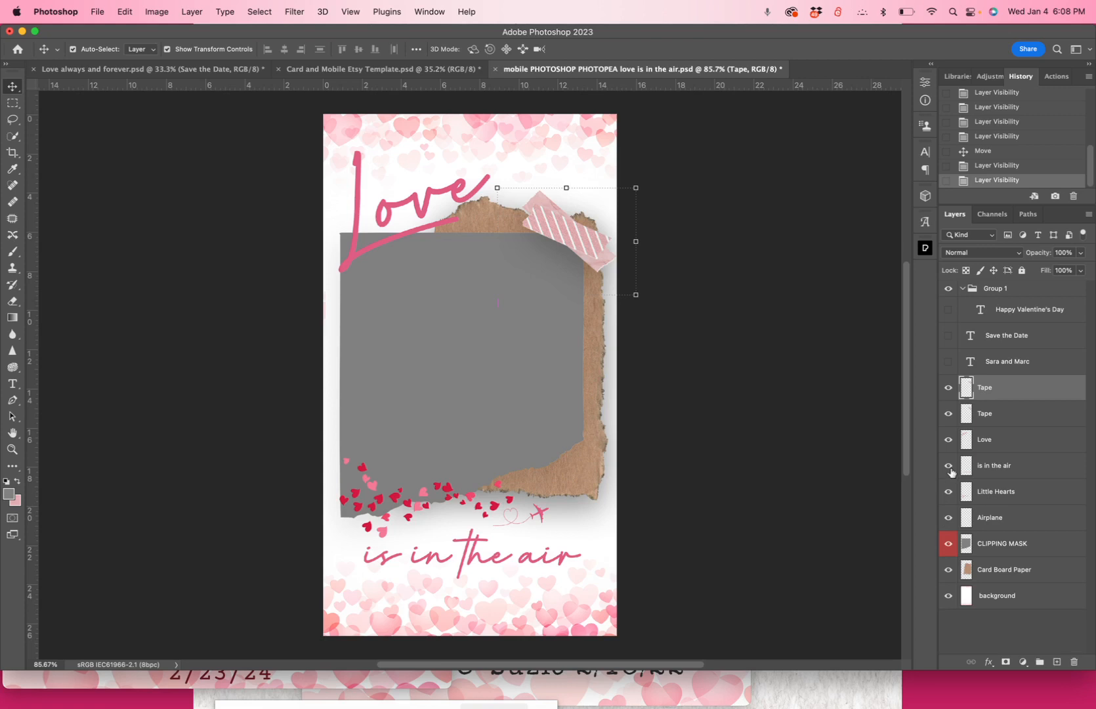
left_click(949, 466)
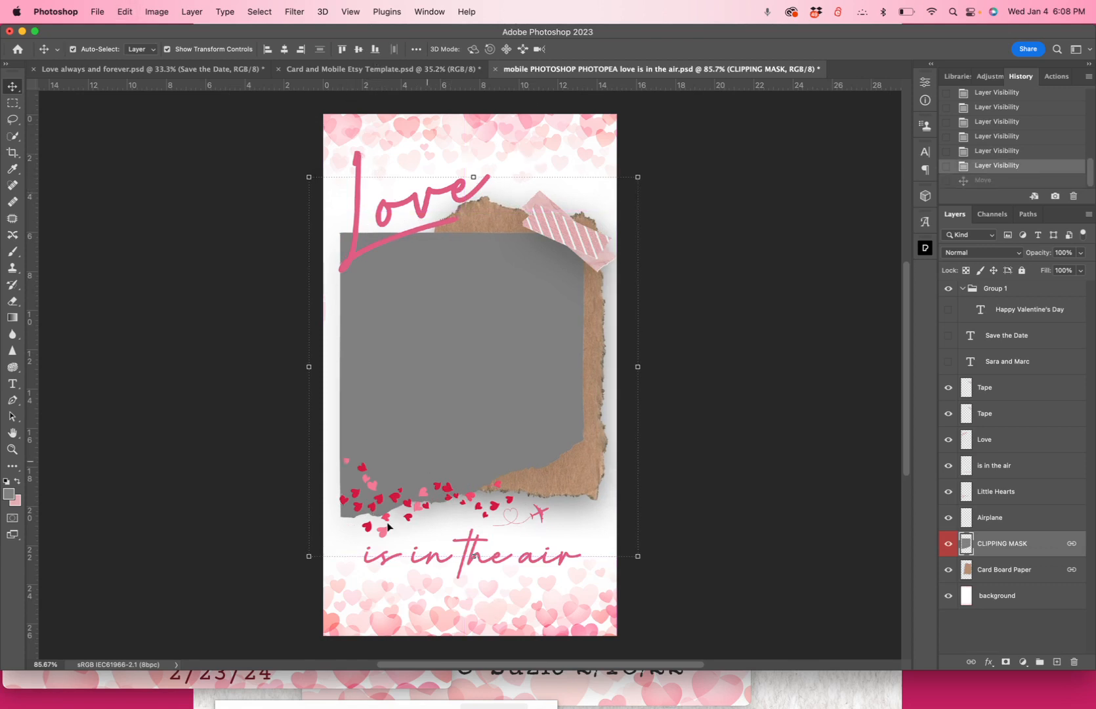
left_click(1000, 440)
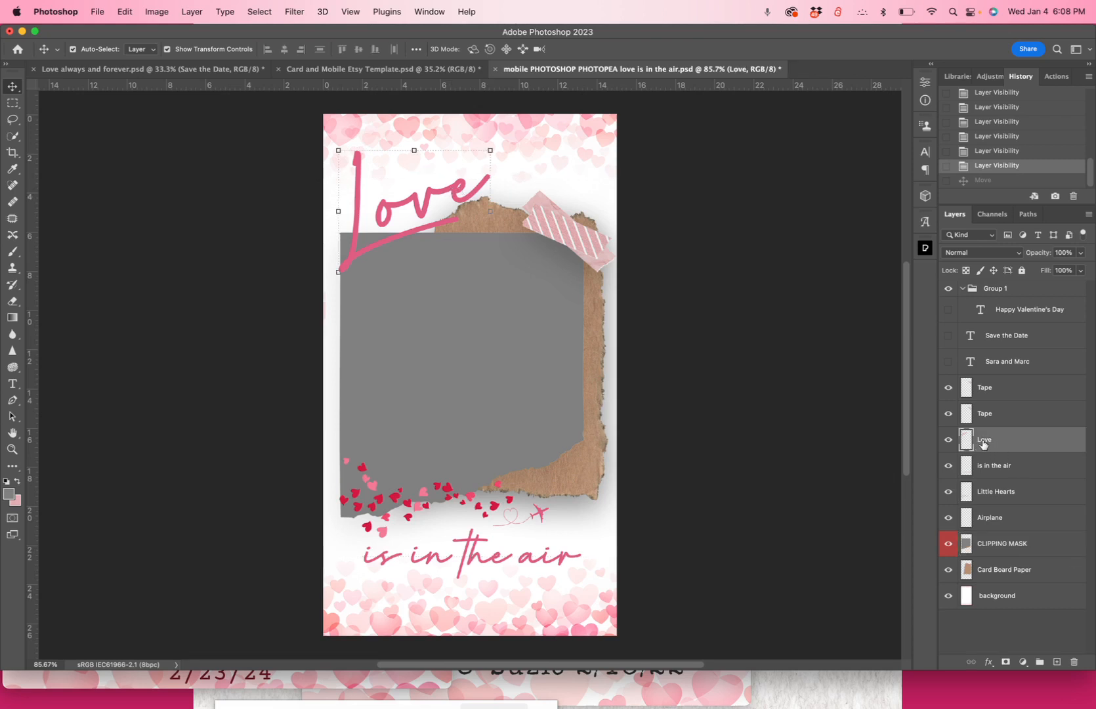
left_click(949, 442)
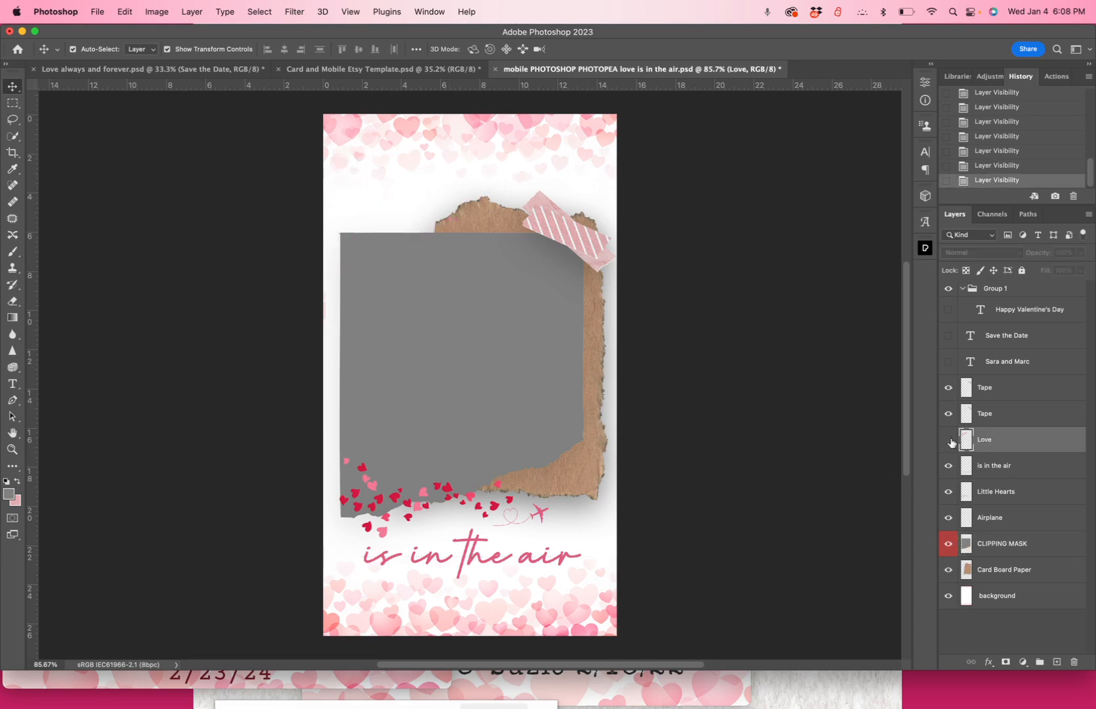
left_click(948, 441)
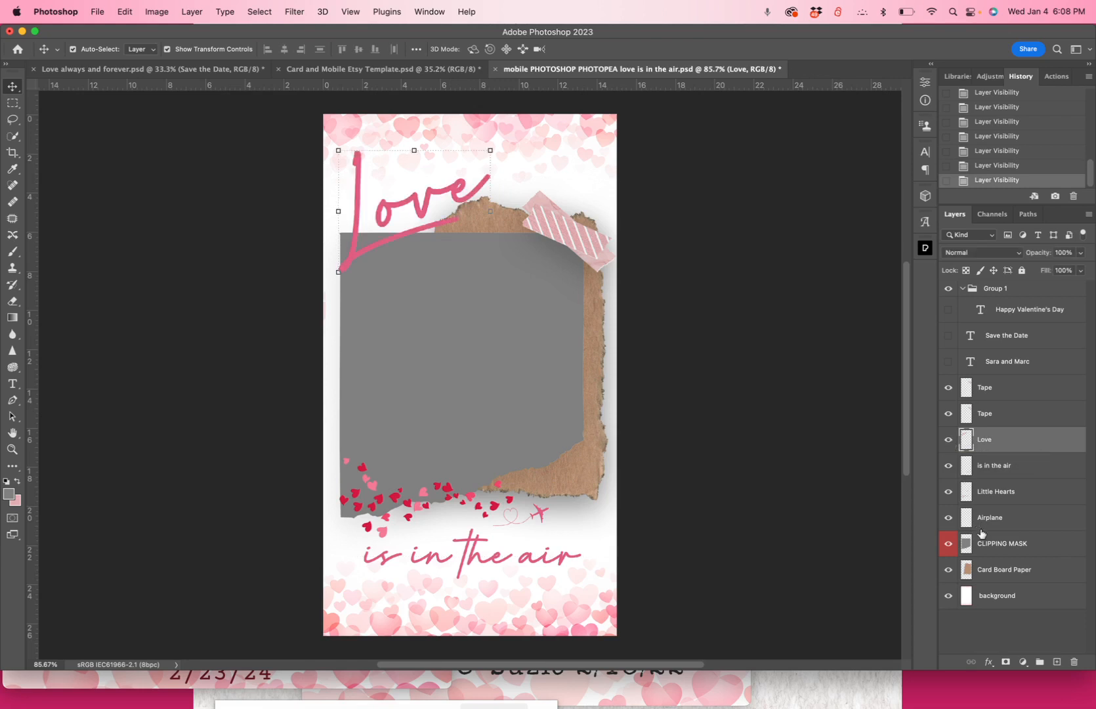
left_click(1002, 543)
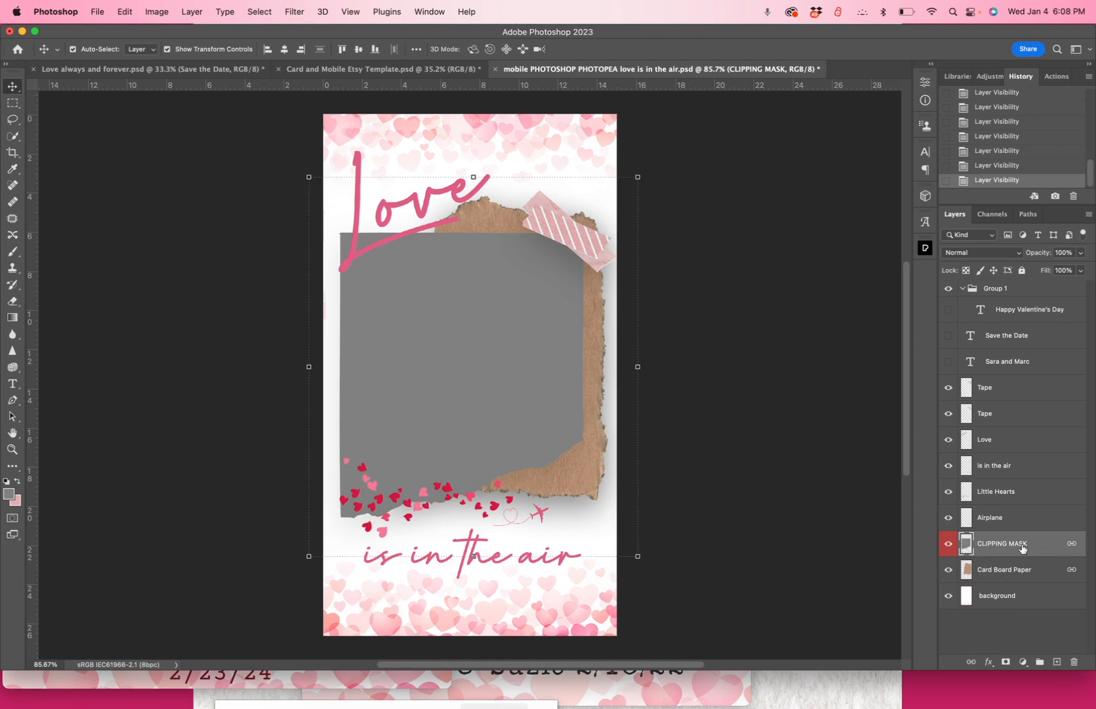
mouse_move(1010, 550)
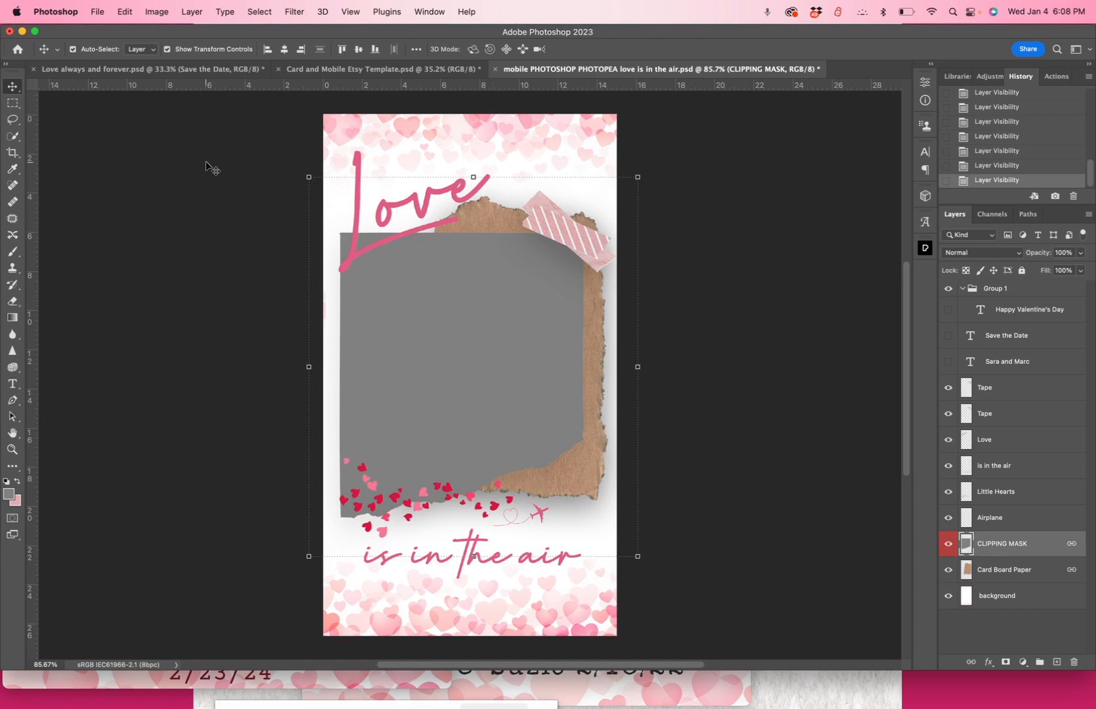
Step: Place the pexels couple photo from the Desktop as an embedded image above the clipping mask
left_click(98, 11)
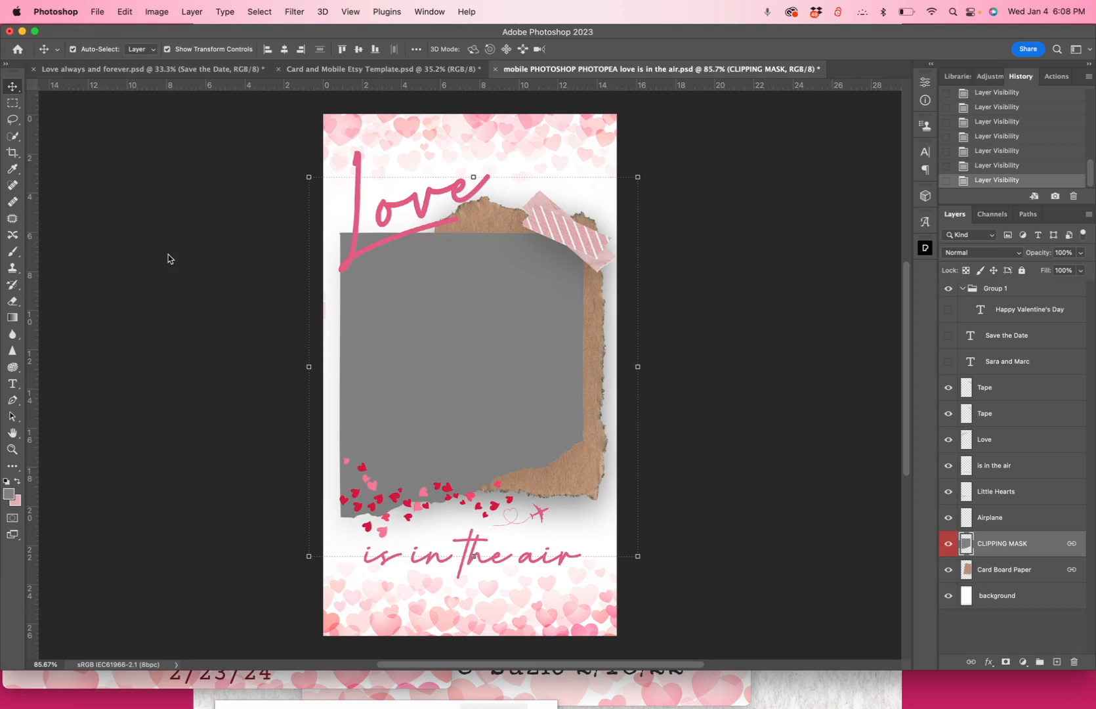
left_click(97, 12)
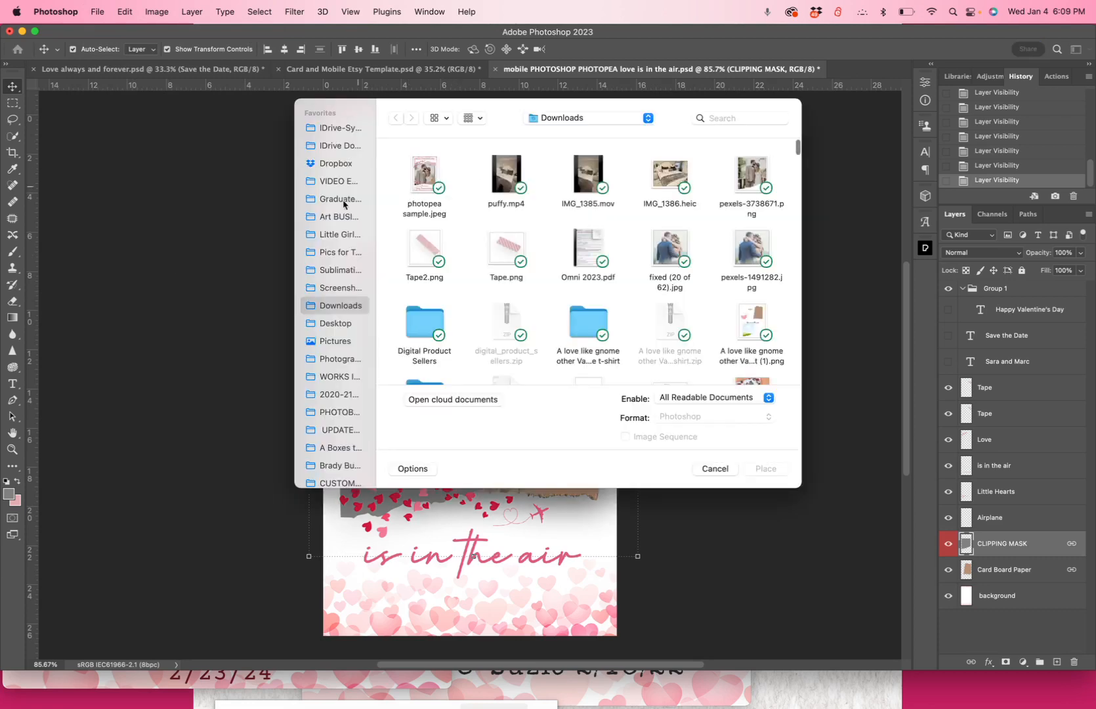
mouse_move(342, 336)
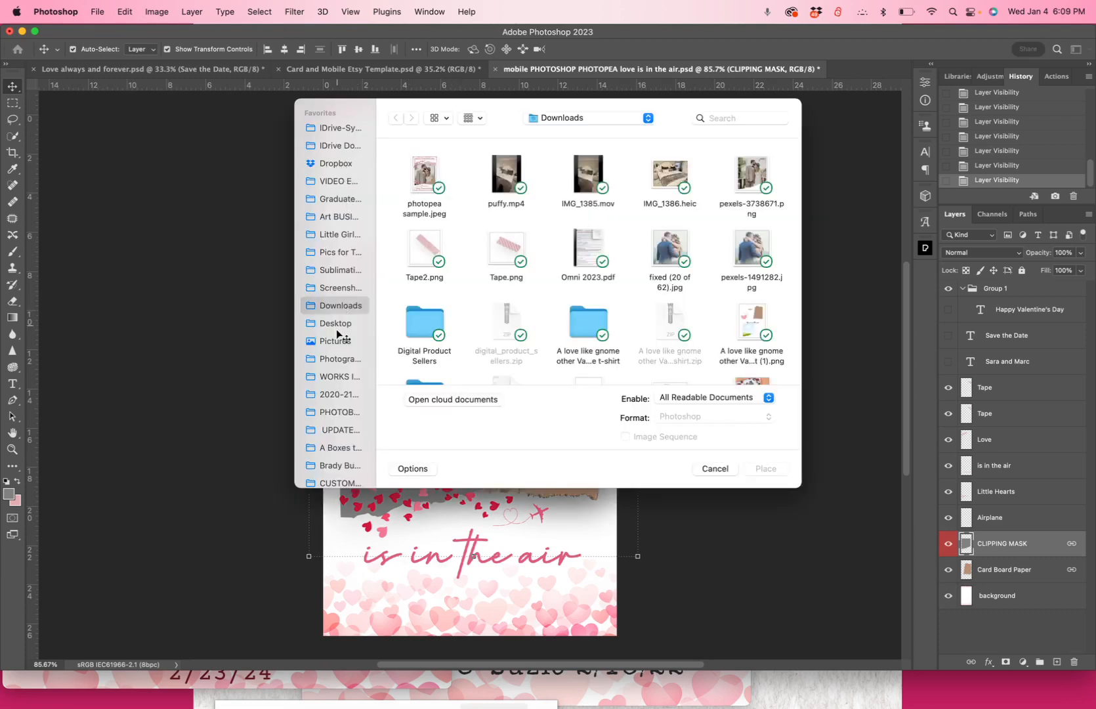
left_click(335, 323)
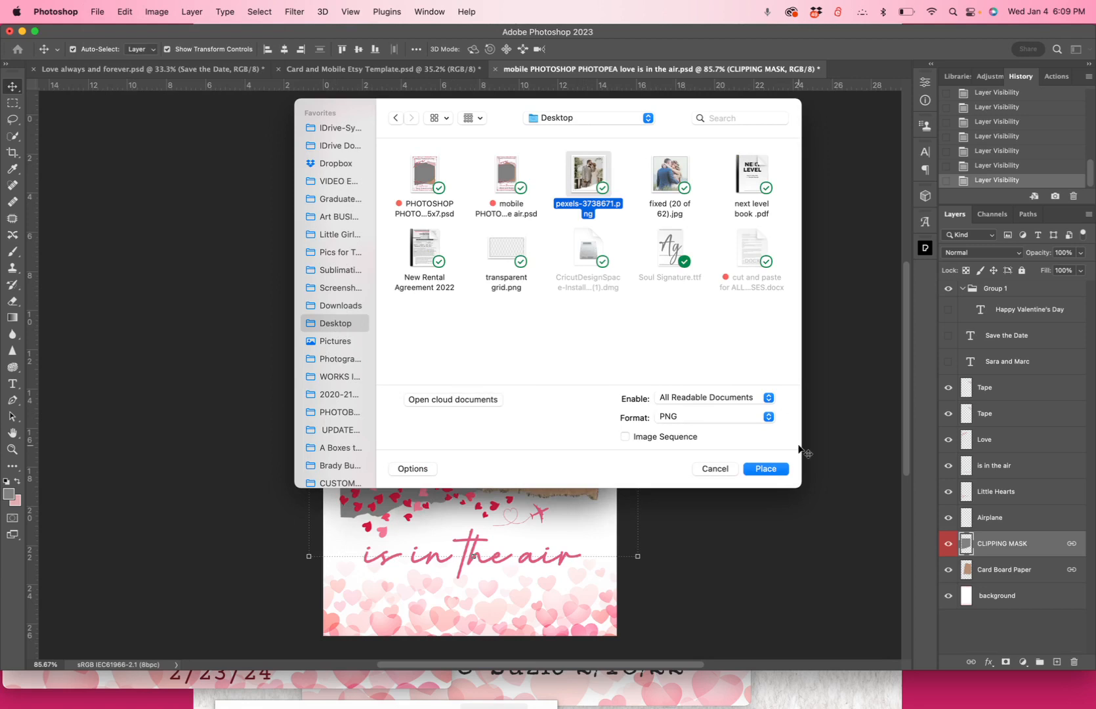
left_click(765, 469)
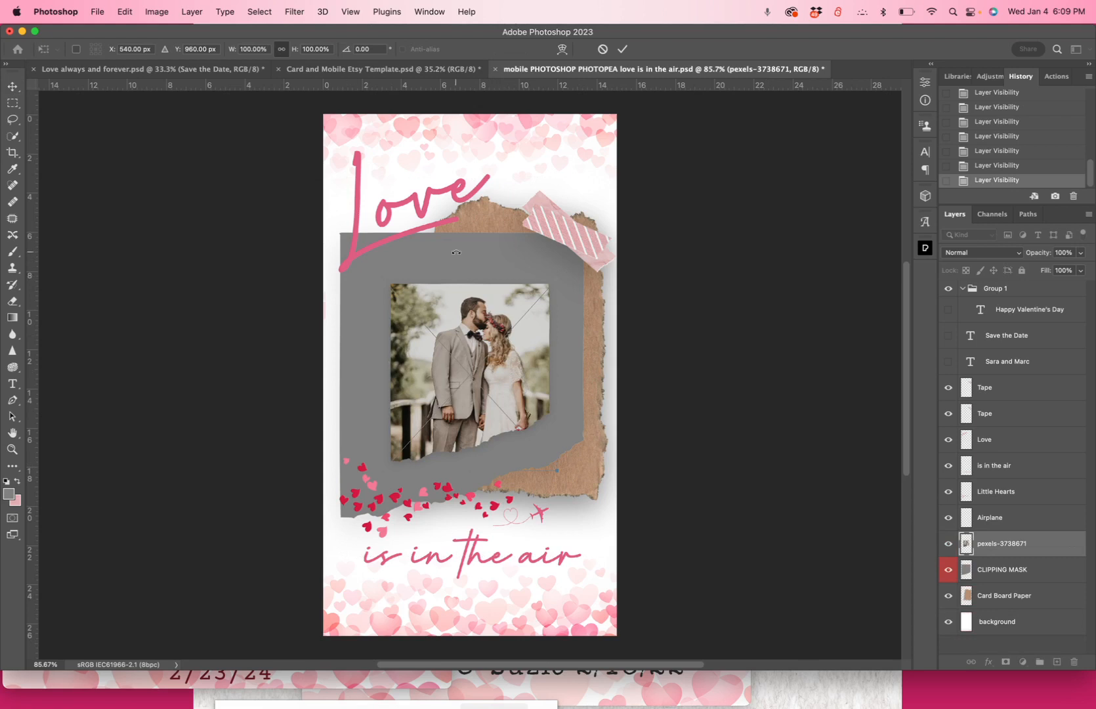
mouse_move(375, 377)
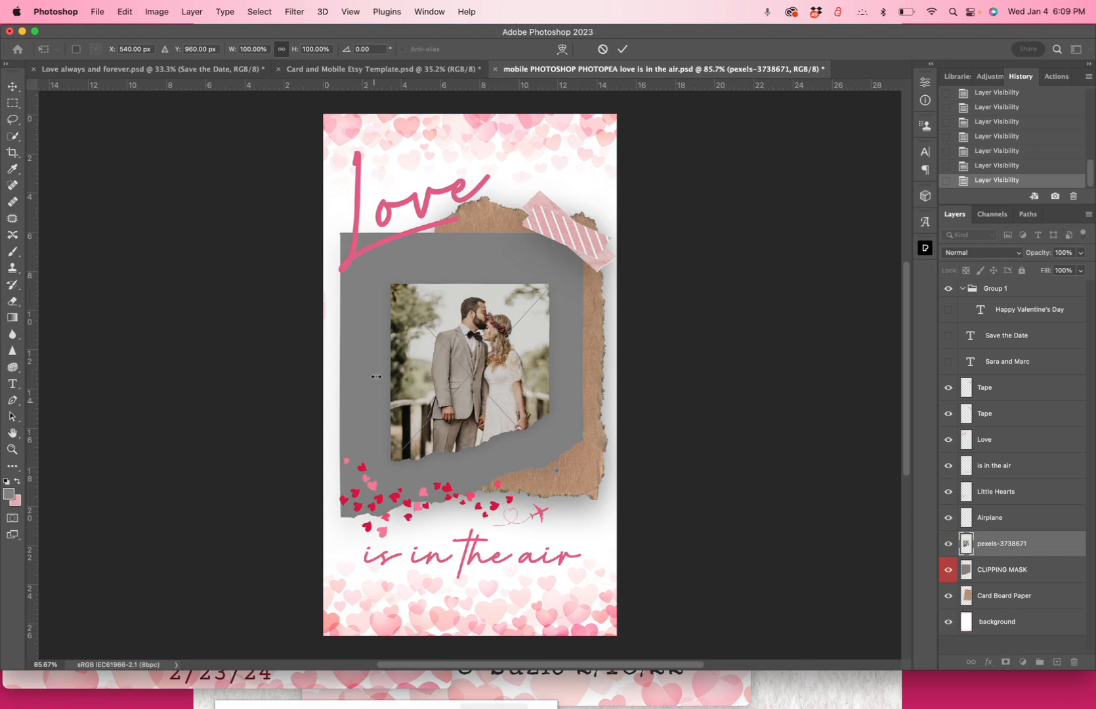
Step: Commit the photo placement and rename its layer to PHOTO
left_click(622, 49)
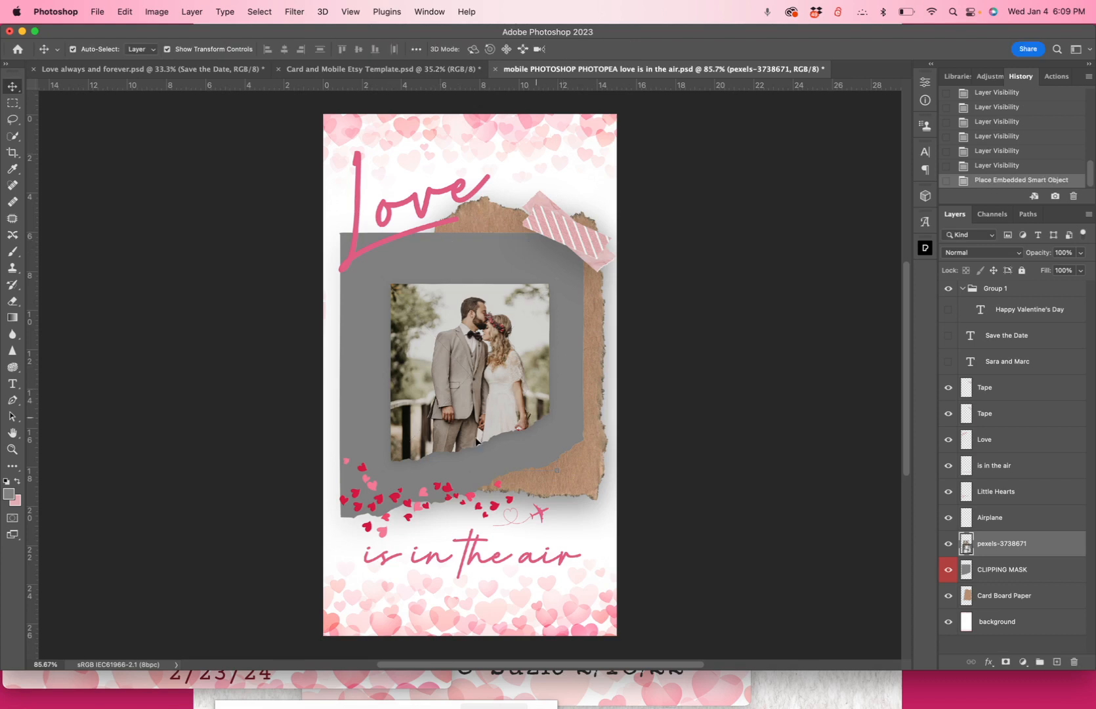
mouse_move(461, 391)
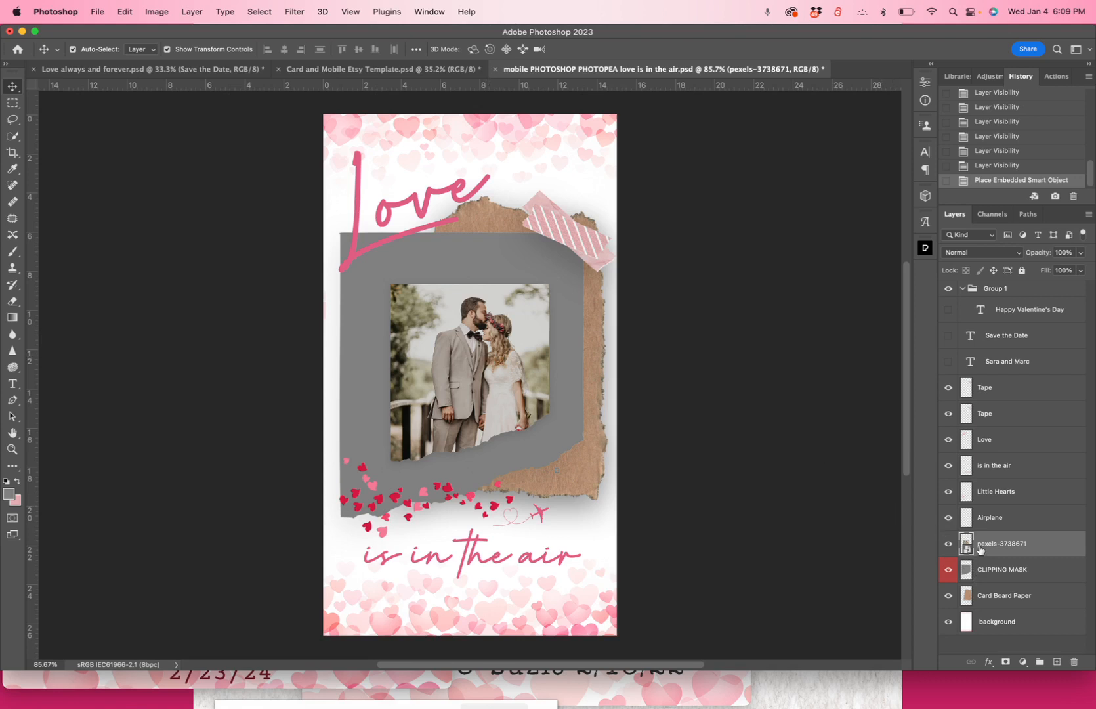
double_click(1002, 543)
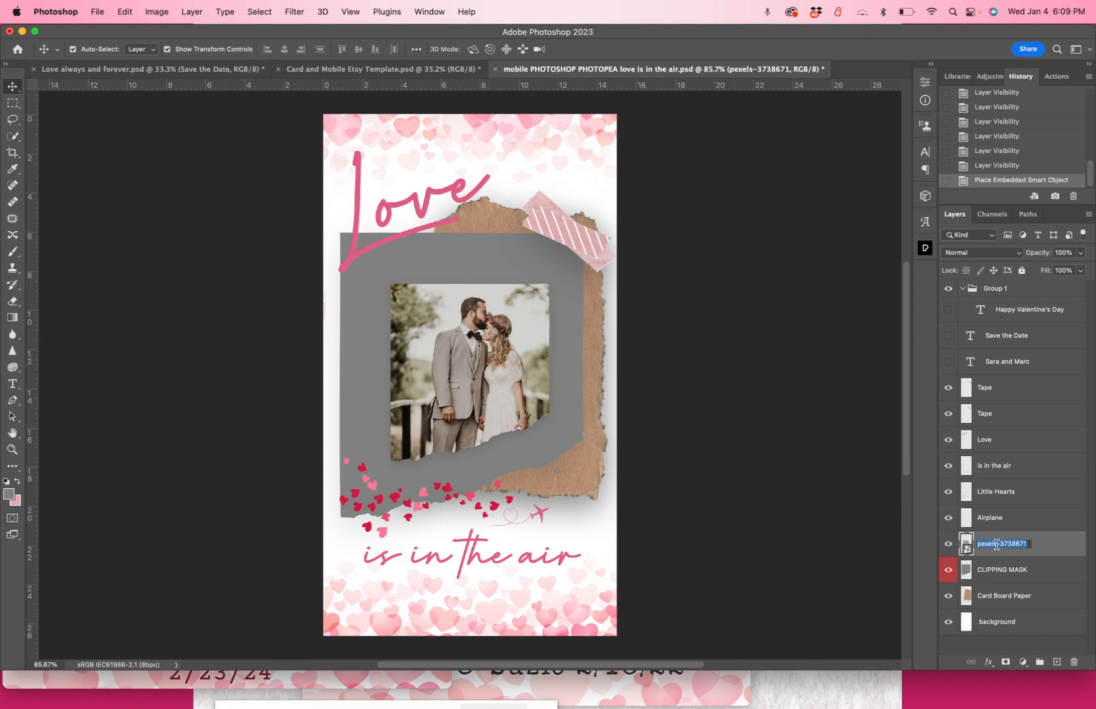
type("Ph")
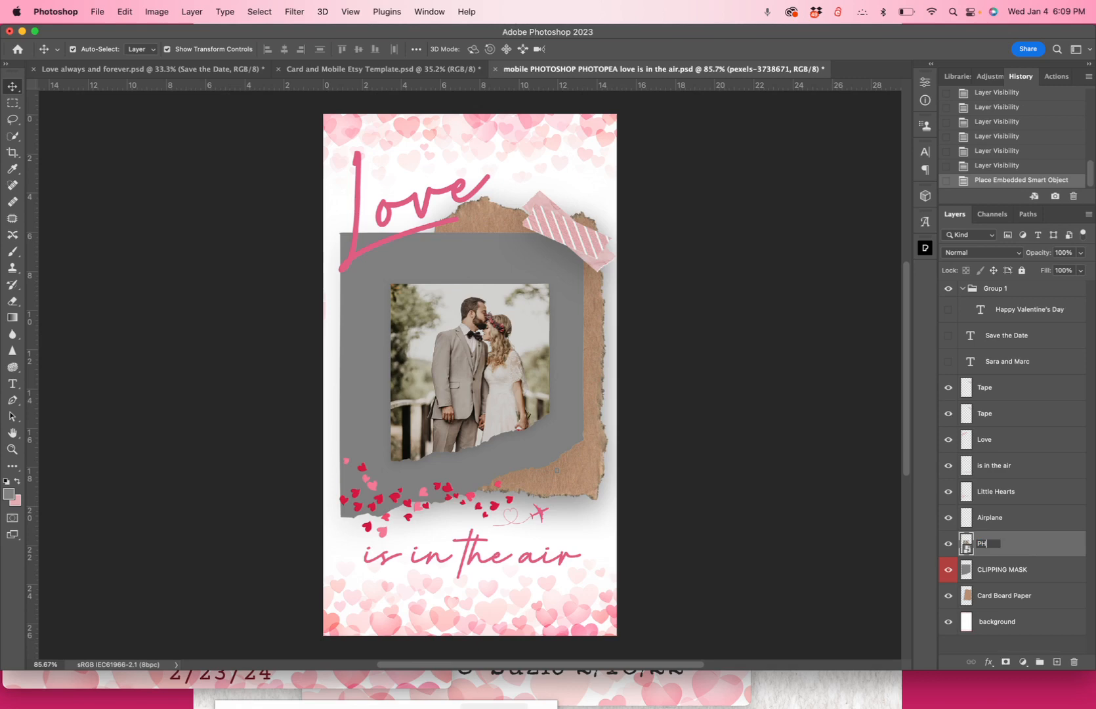
right_click(1007, 543)
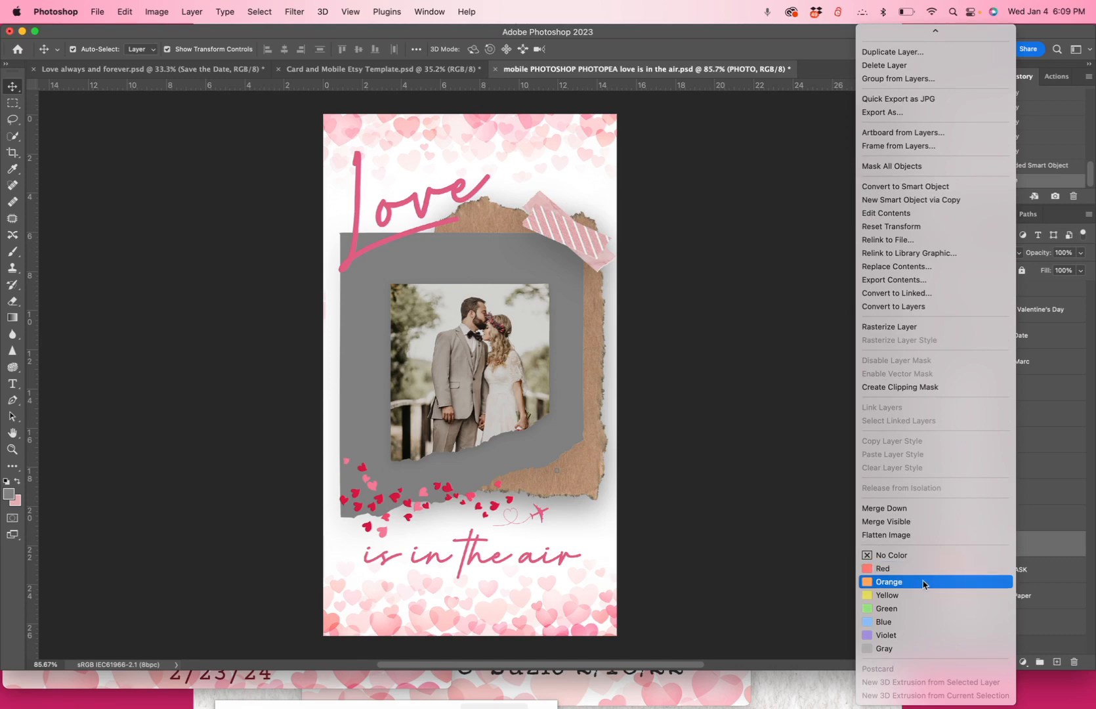
Step: Label the PHOTO layer orange and nudge the photo within the grey frame
left_click(888, 581)
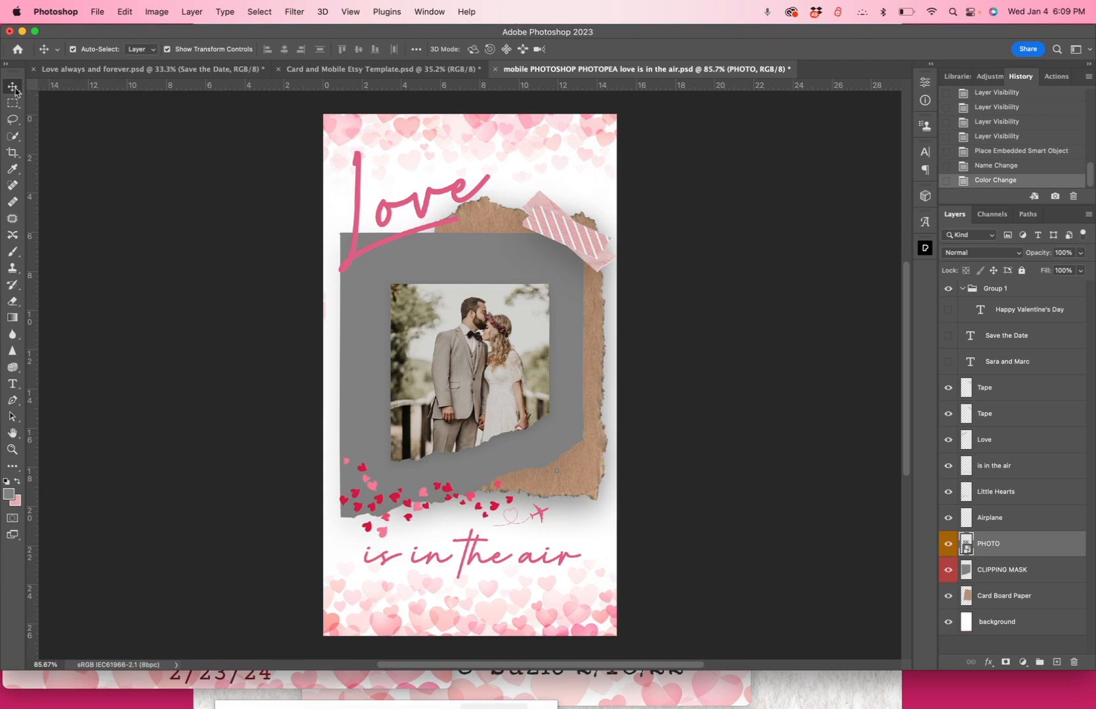
mouse_move(13, 88)
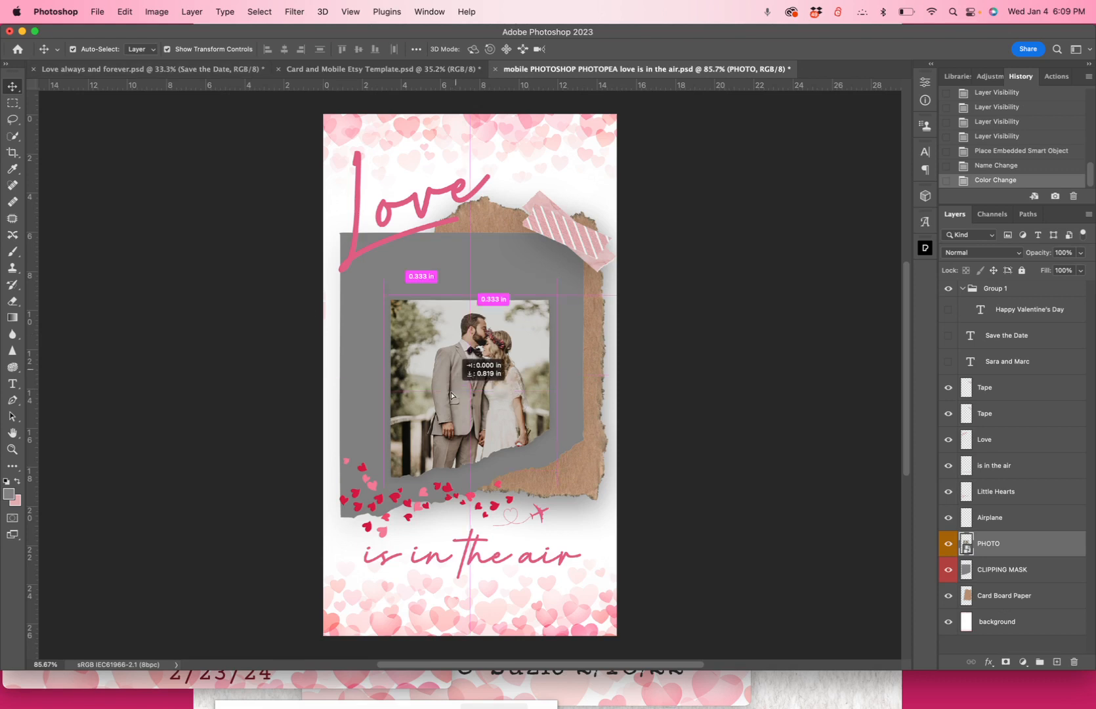
left_click_drag(471, 391, 479, 336)
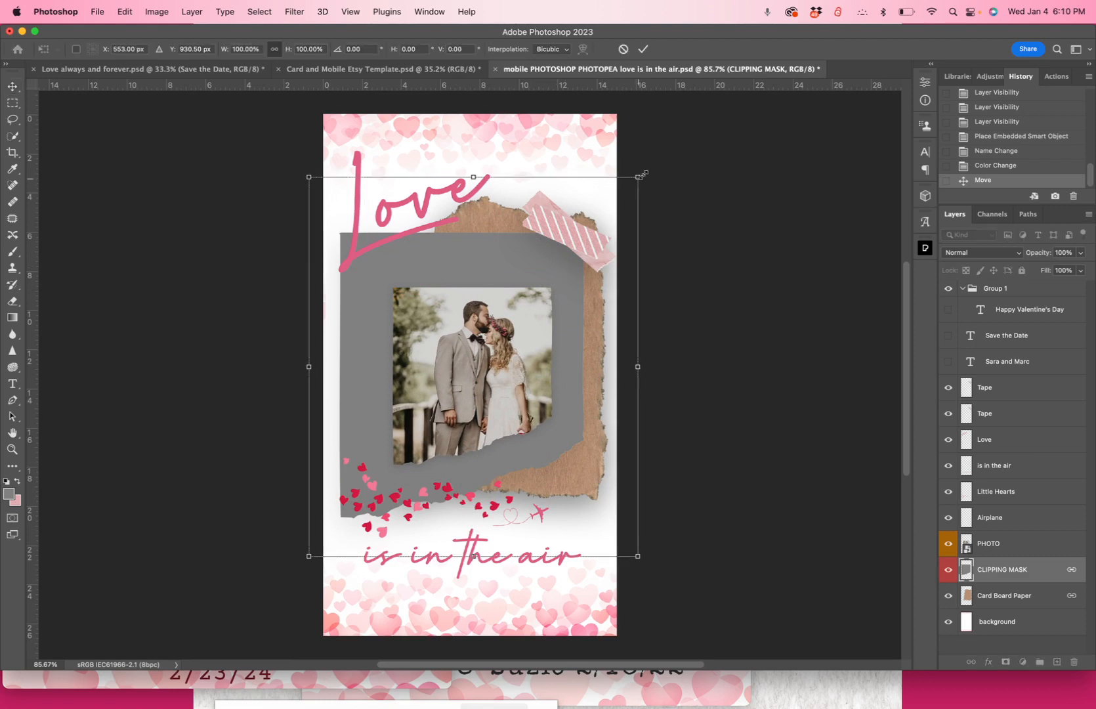
Step: Adjust the grey mask shape, then move and enlarge the photo to cover the torn frame
left_click_drag(636, 175, 659, 152)
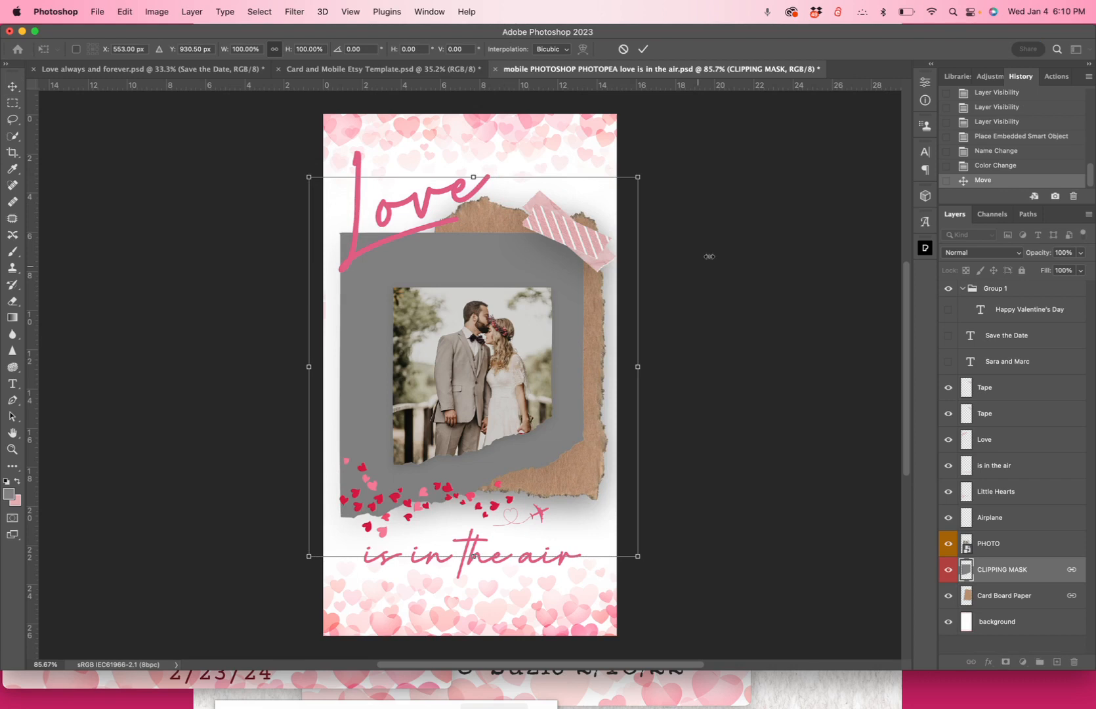
left_click(12, 86)
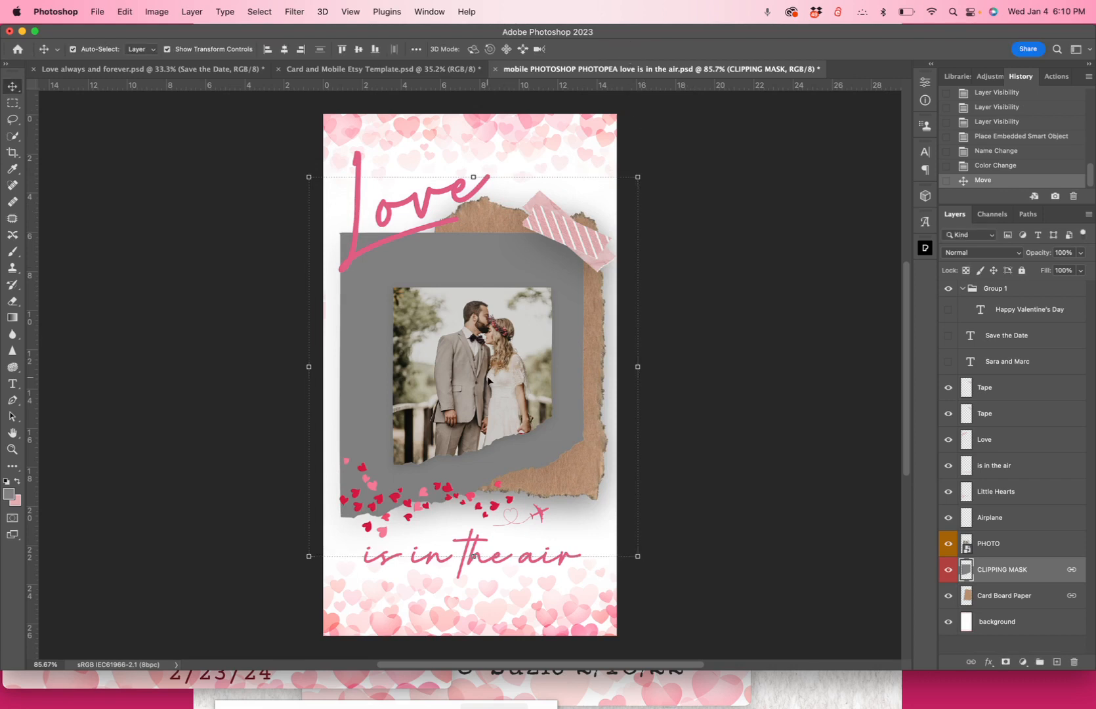
left_click_drag(488, 380, 470, 363)
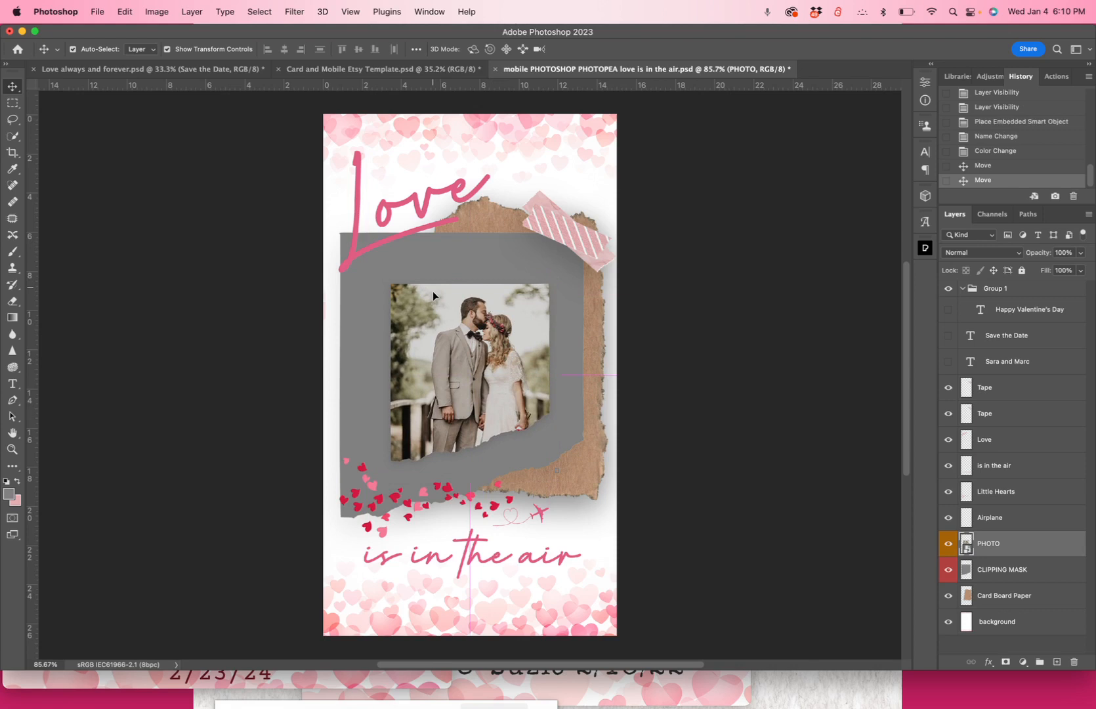
mouse_move(457, 371)
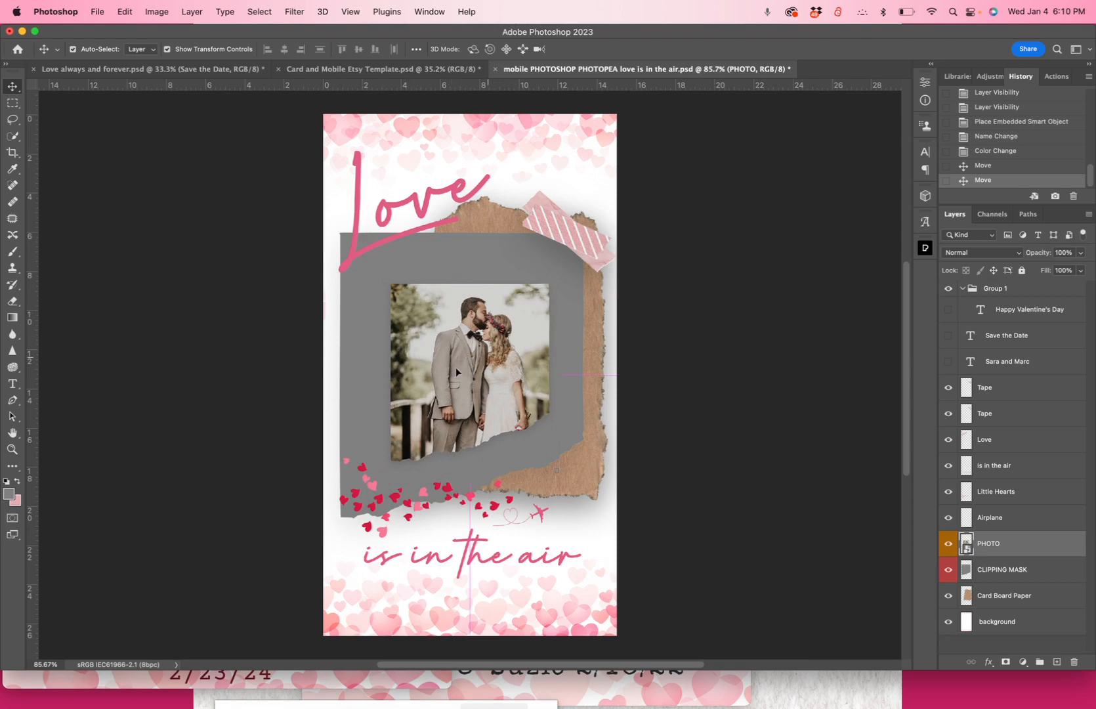
left_click_drag(464, 370, 459, 357)
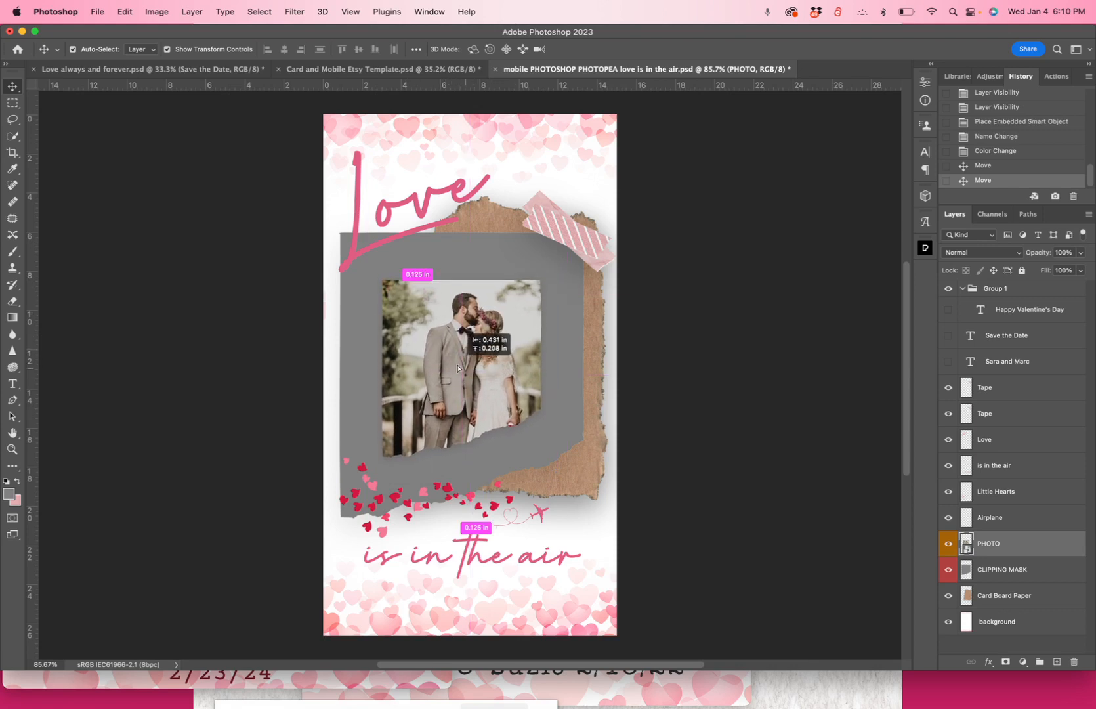
left_click_drag(460, 370, 463, 378)
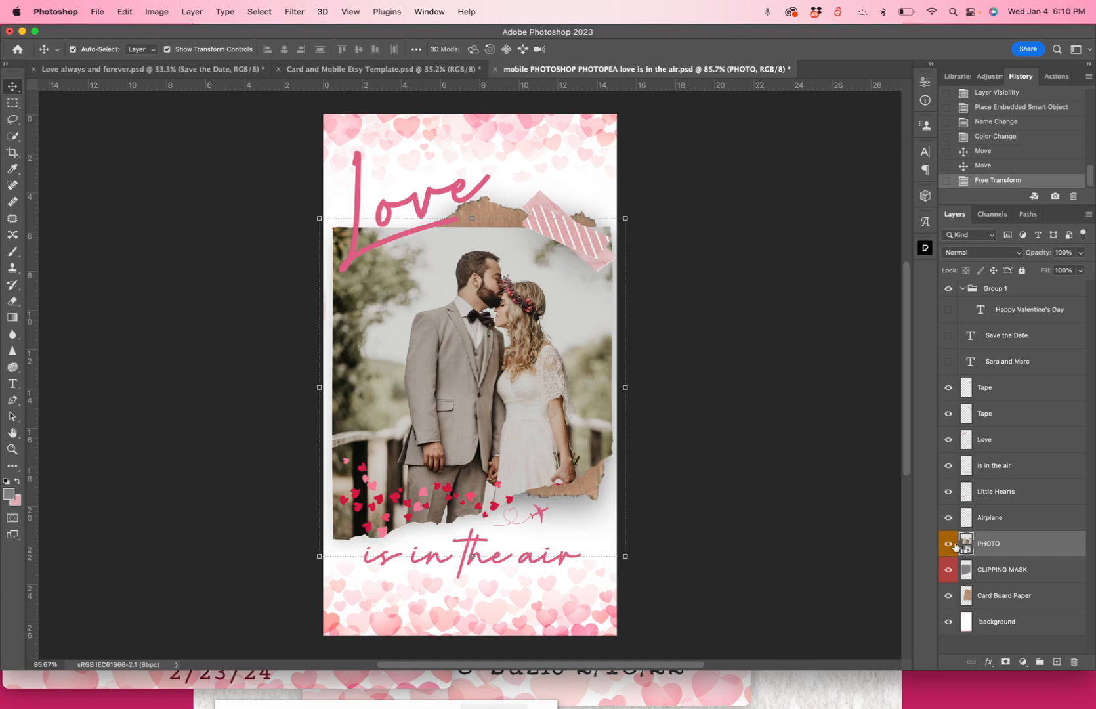
Step: Clip the PHOTO layer to the torn frame shape and reposition the photo inside it
right_click(988, 544)
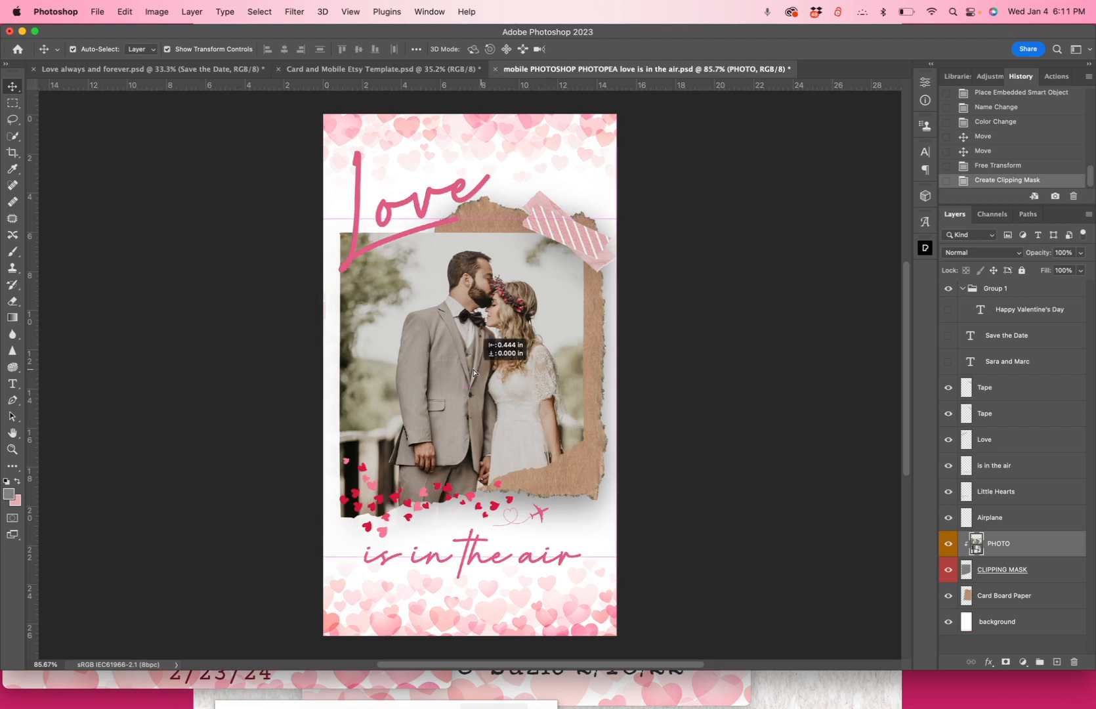
left_click_drag(475, 370, 454, 388)
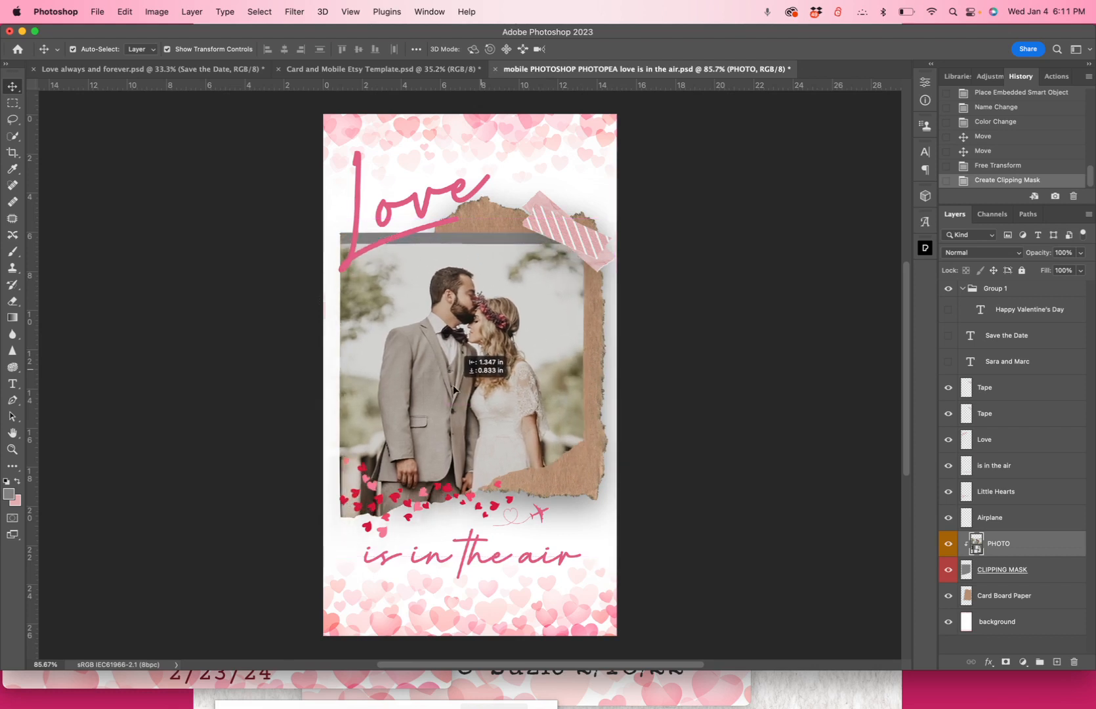
left_click_drag(454, 370, 481, 370)
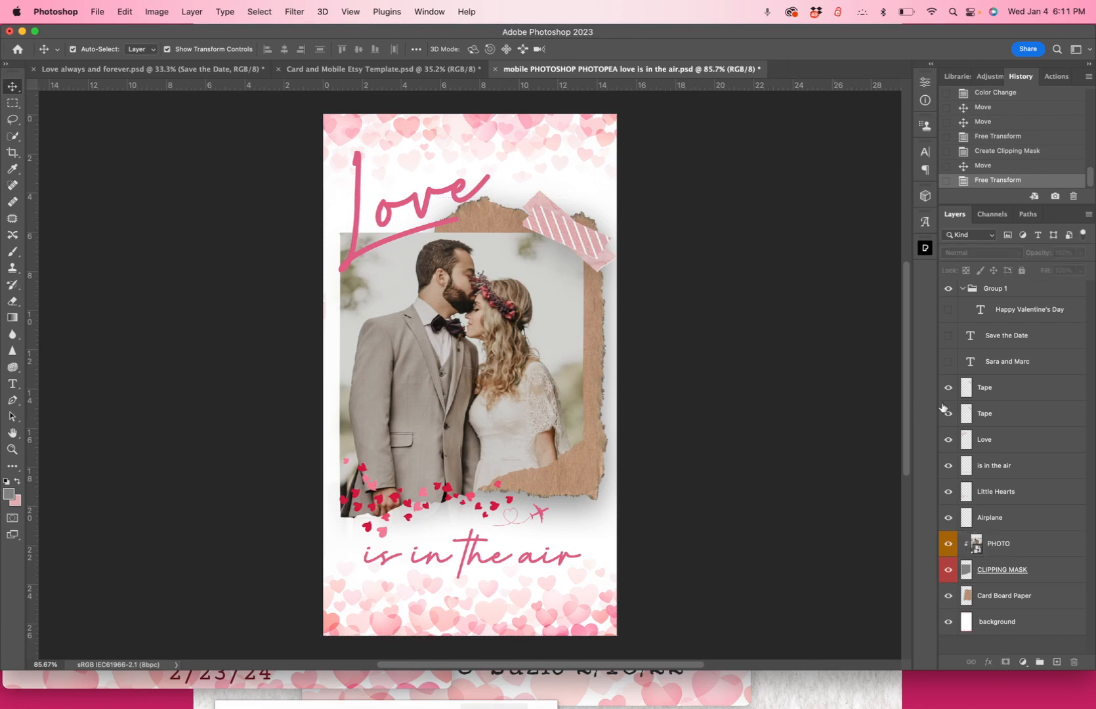
Step: Show the Happy Valentine's Day heading and the Sara and Marc names again
left_click(949, 308)
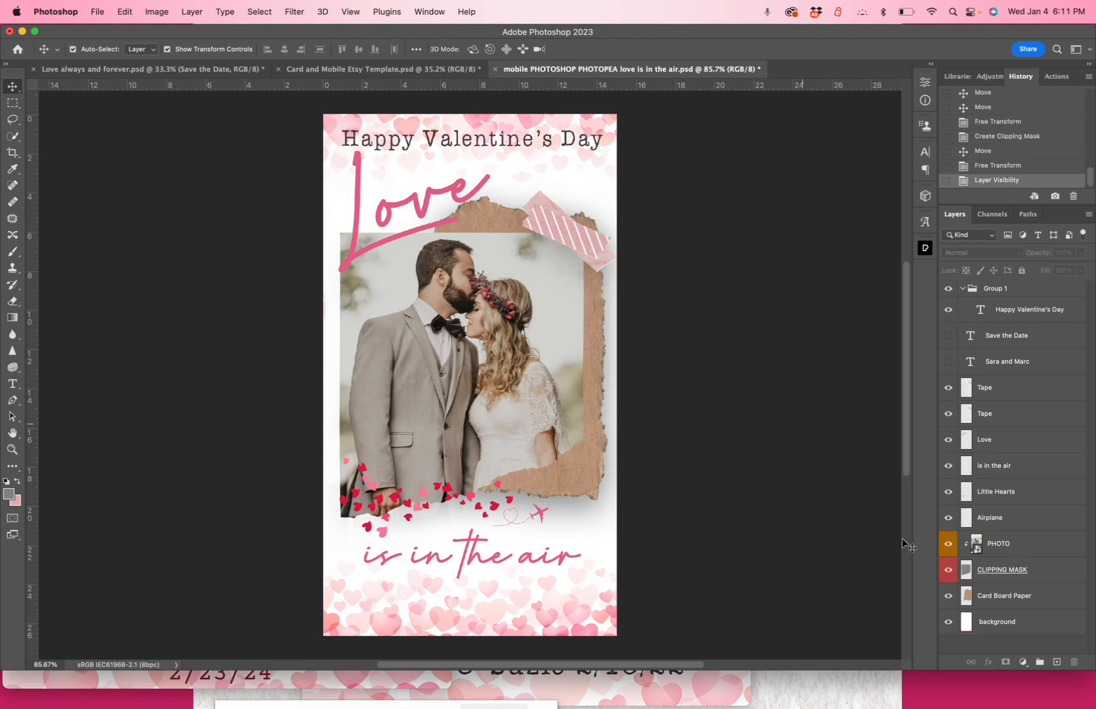
left_click(949, 361)
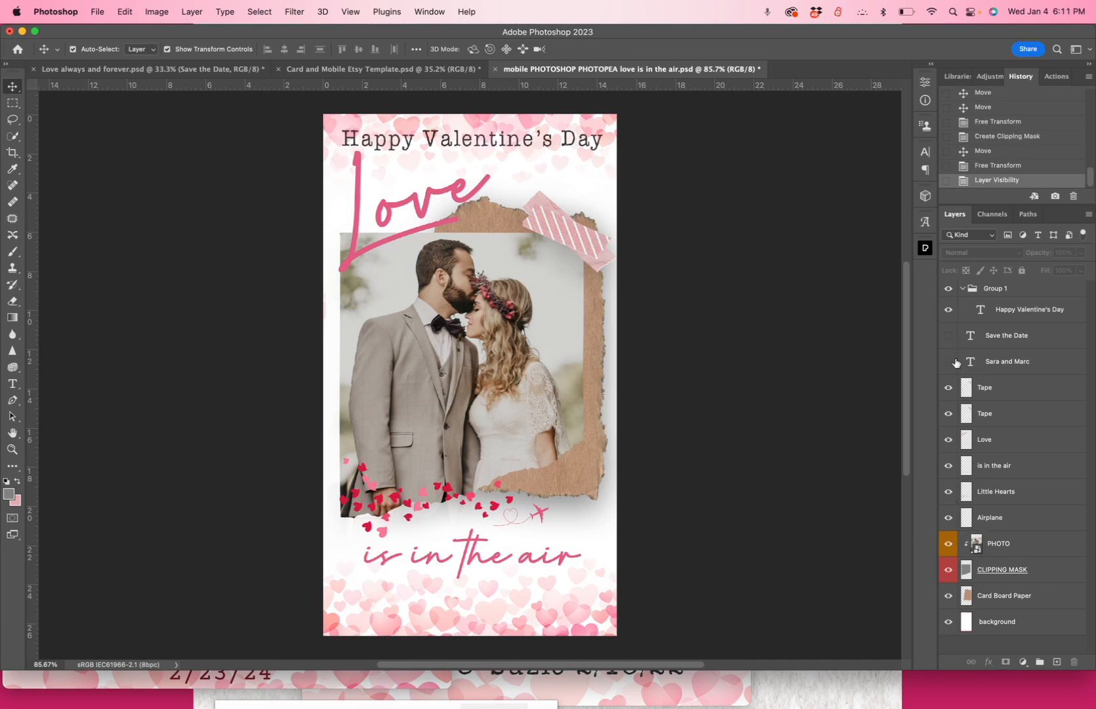
left_click(949, 361)
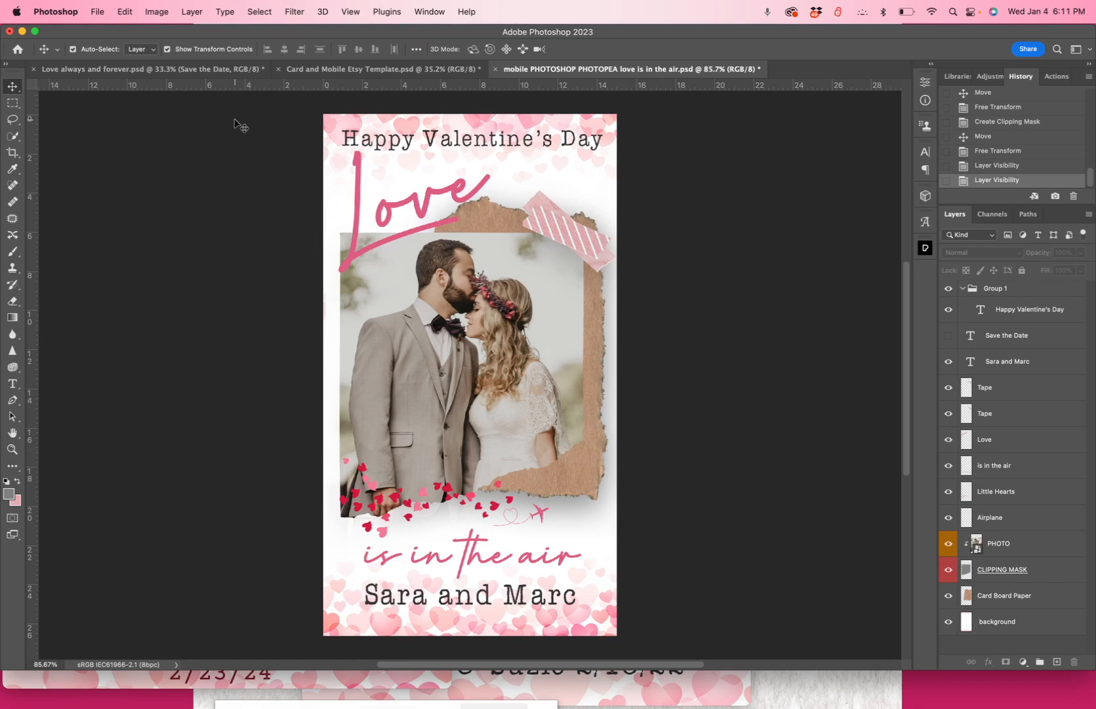
Step: Save a Copy in JPEG format named 'sample' into the Love is in the Air folder
left_click(95, 12)
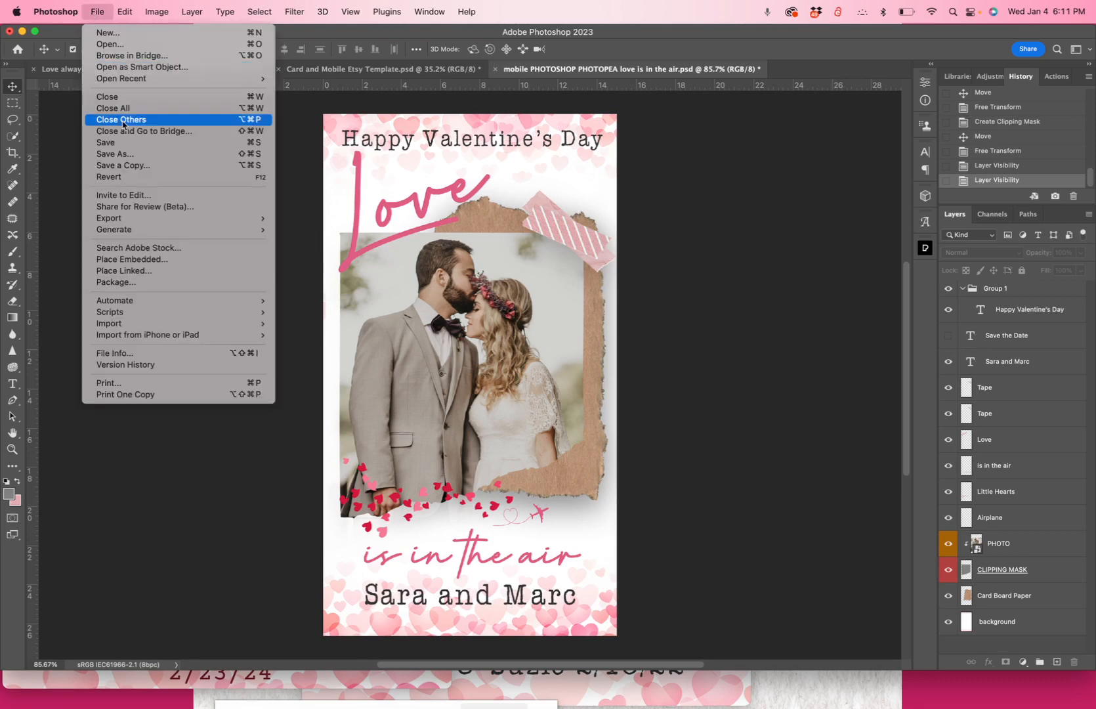
mouse_move(138, 165)
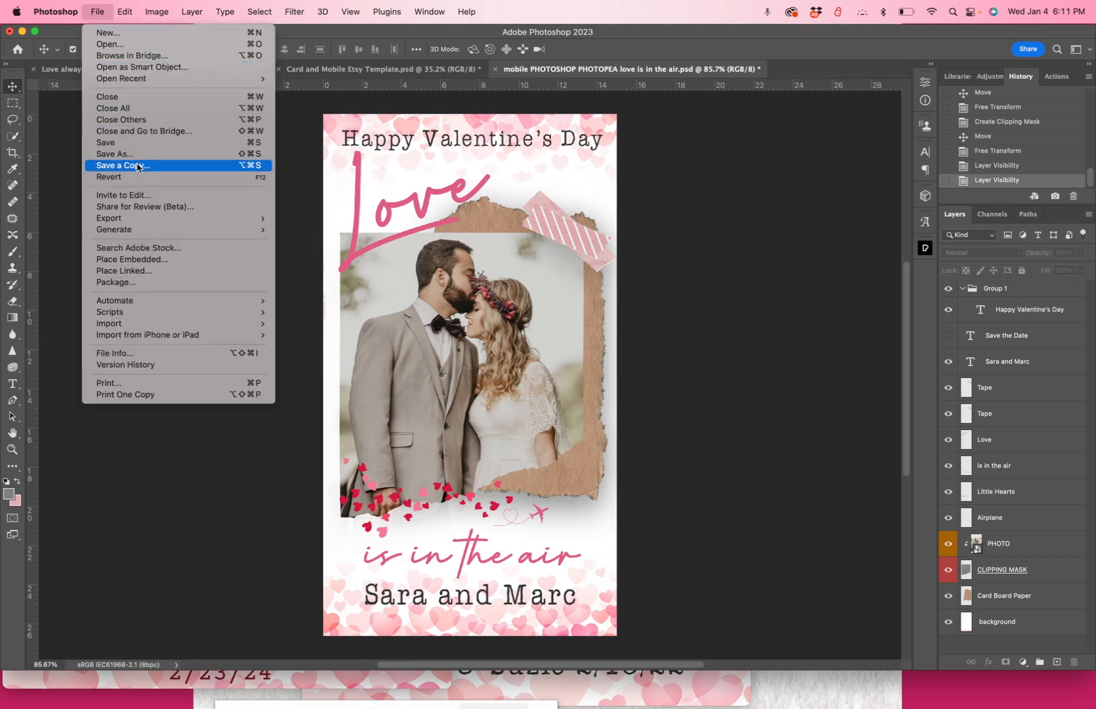
left_click(123, 166)
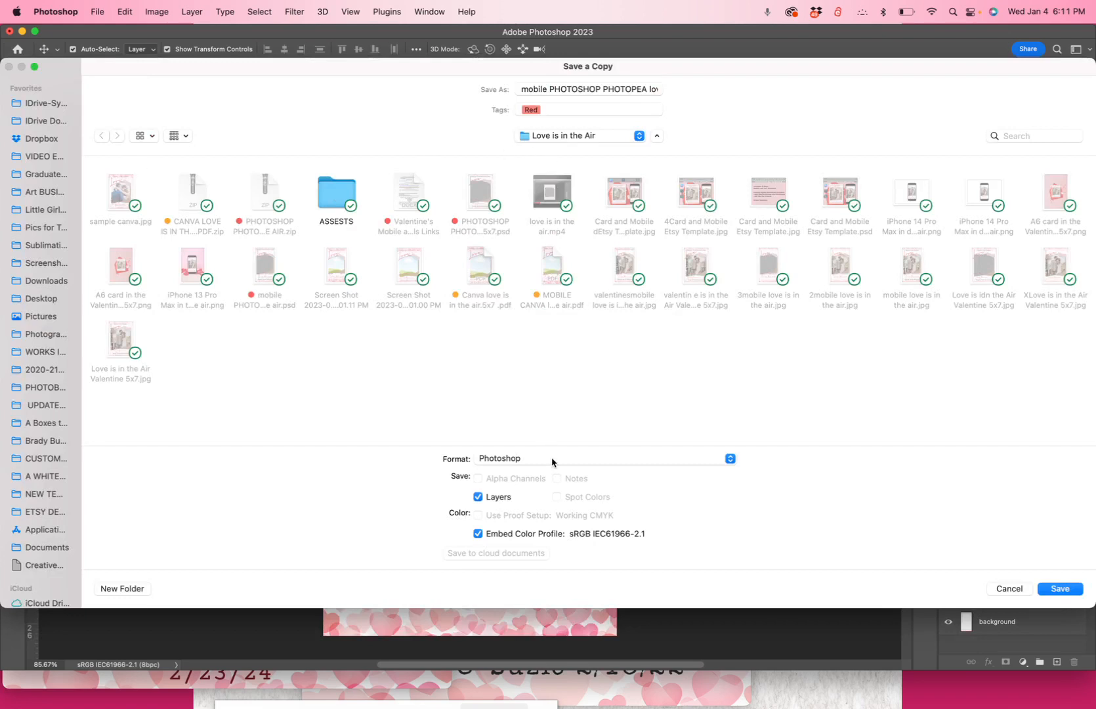
mouse_move(535, 458)
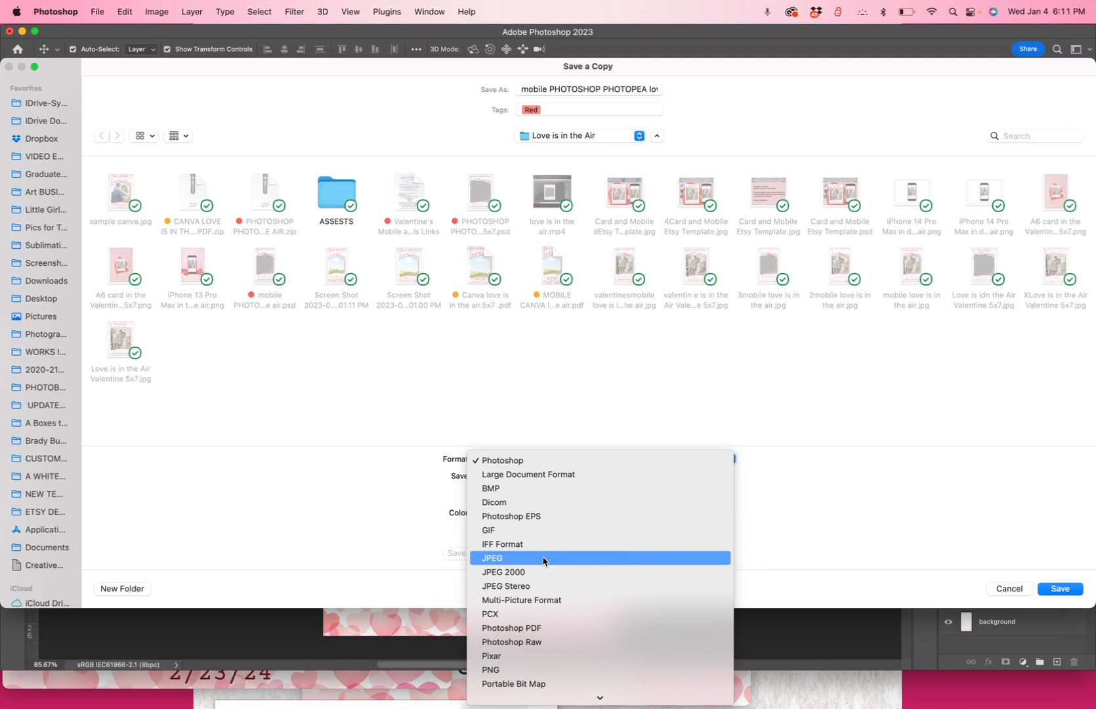
left_click(492, 556)
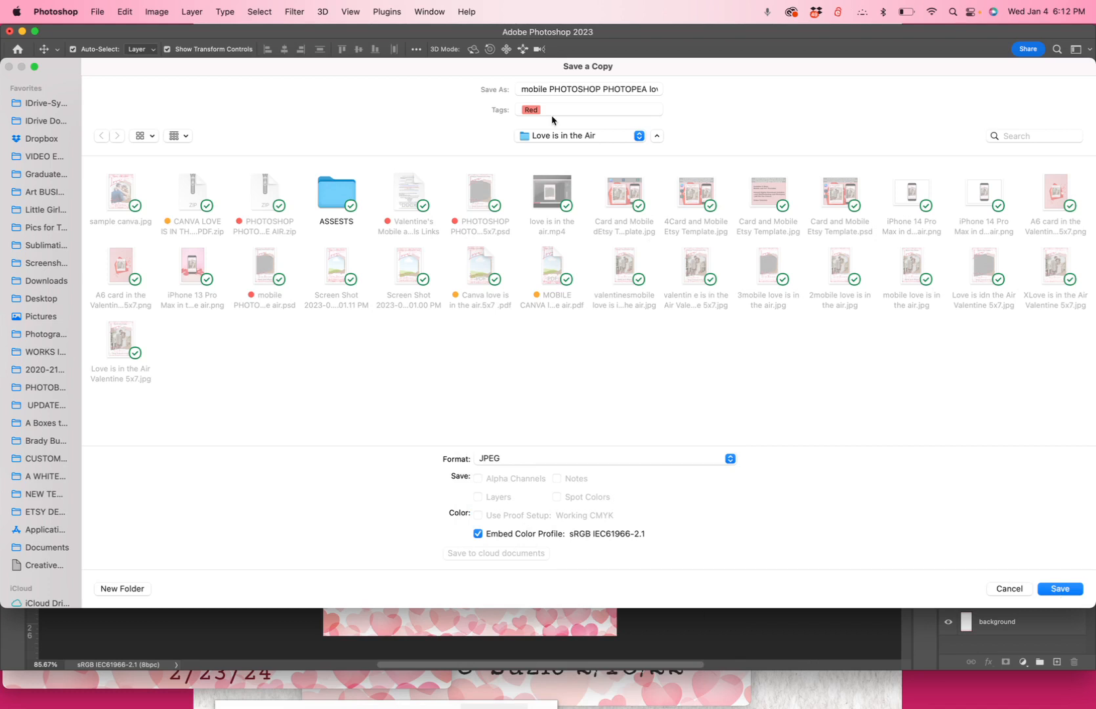
left_click(586, 89)
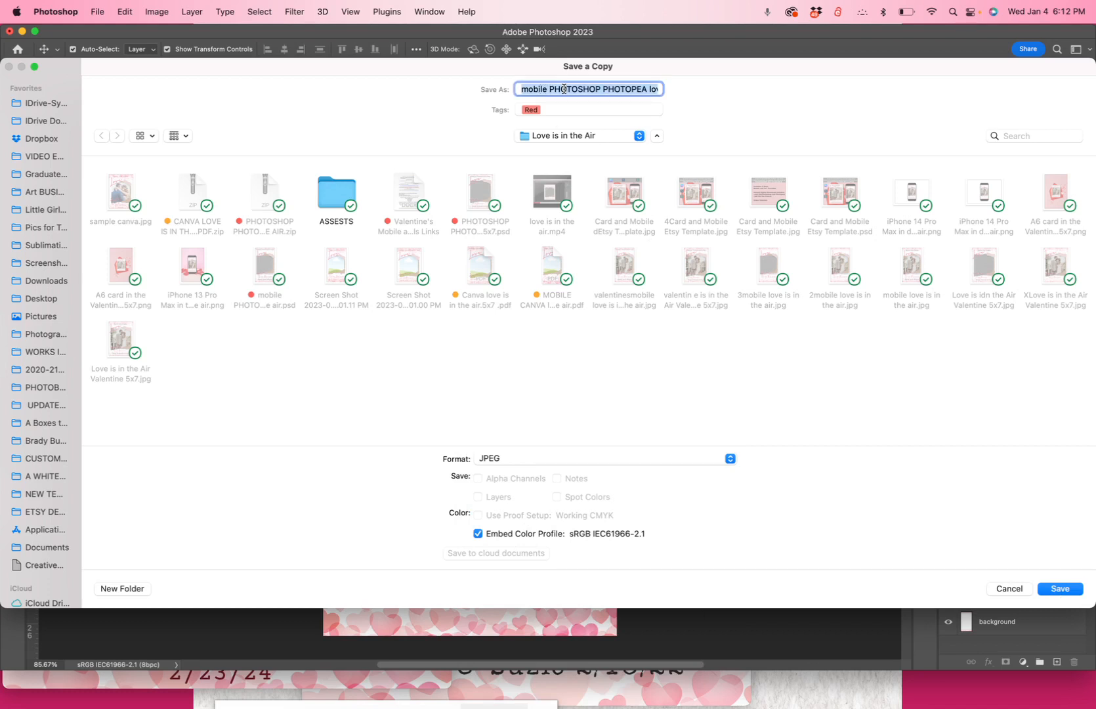
type("sample")
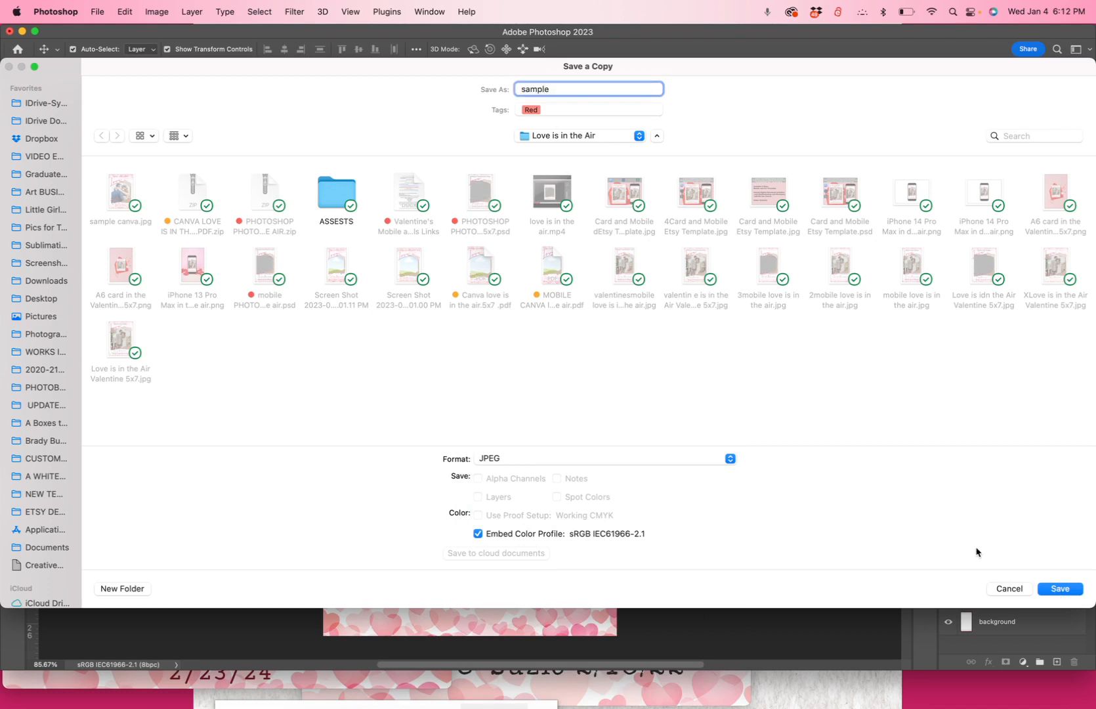
Step: Confirm the save with JPEG quality raised to the maximum of 12
left_click(1059, 587)
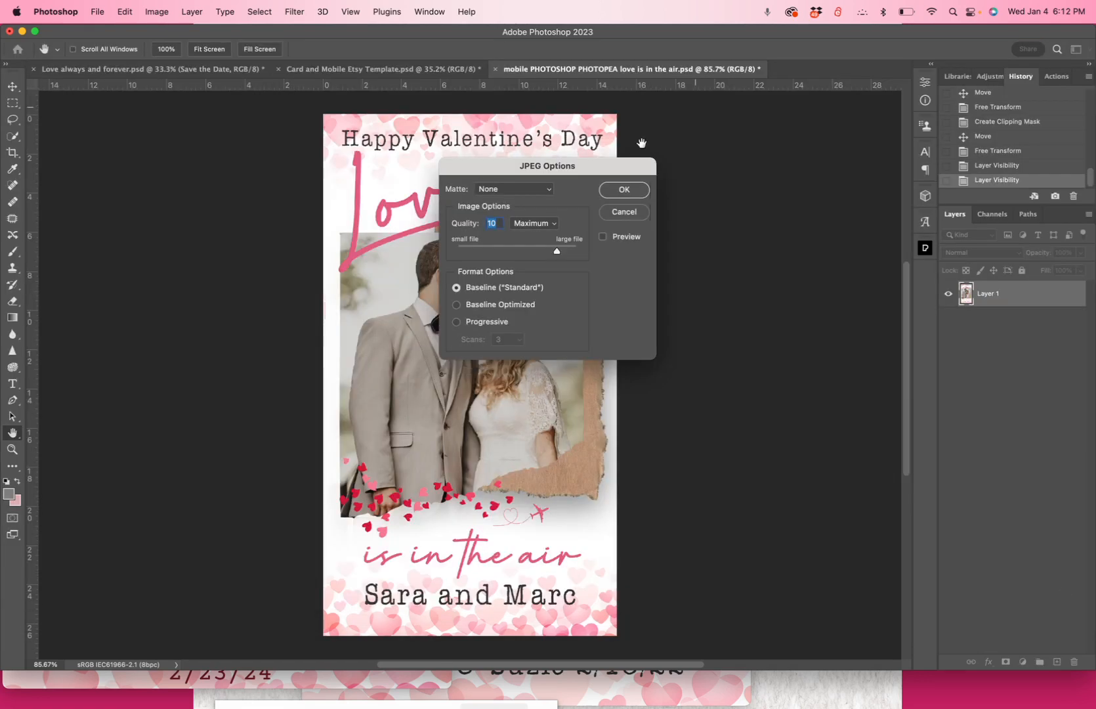
left_click_drag(556, 250, 577, 251)
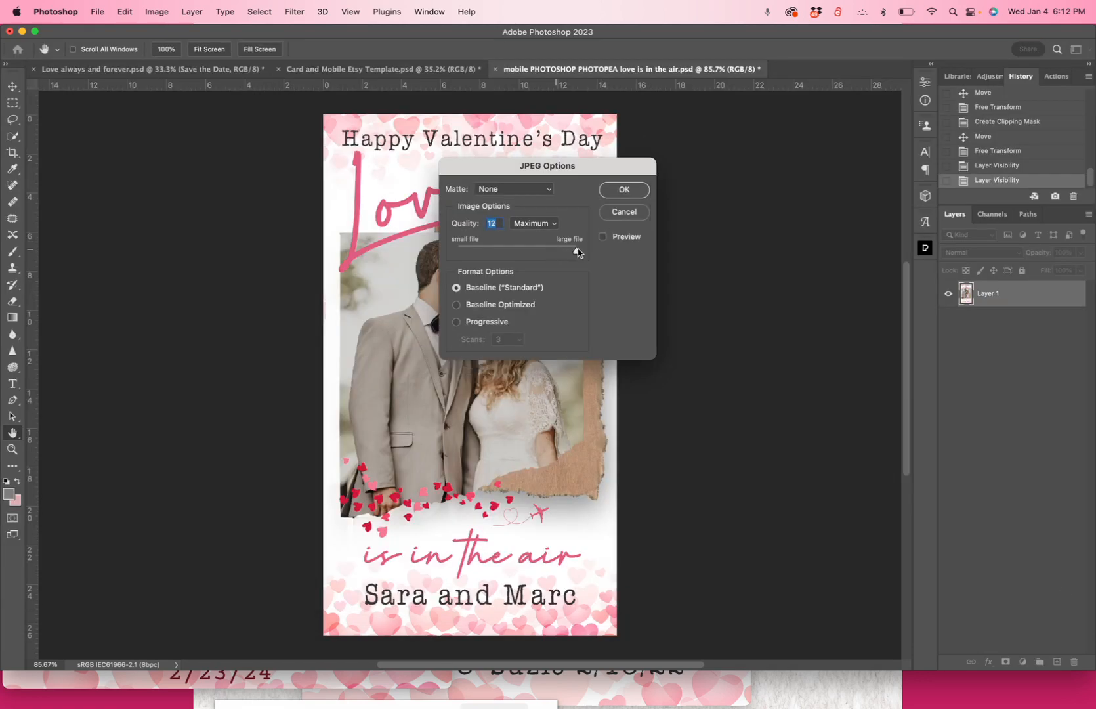
left_click(621, 189)
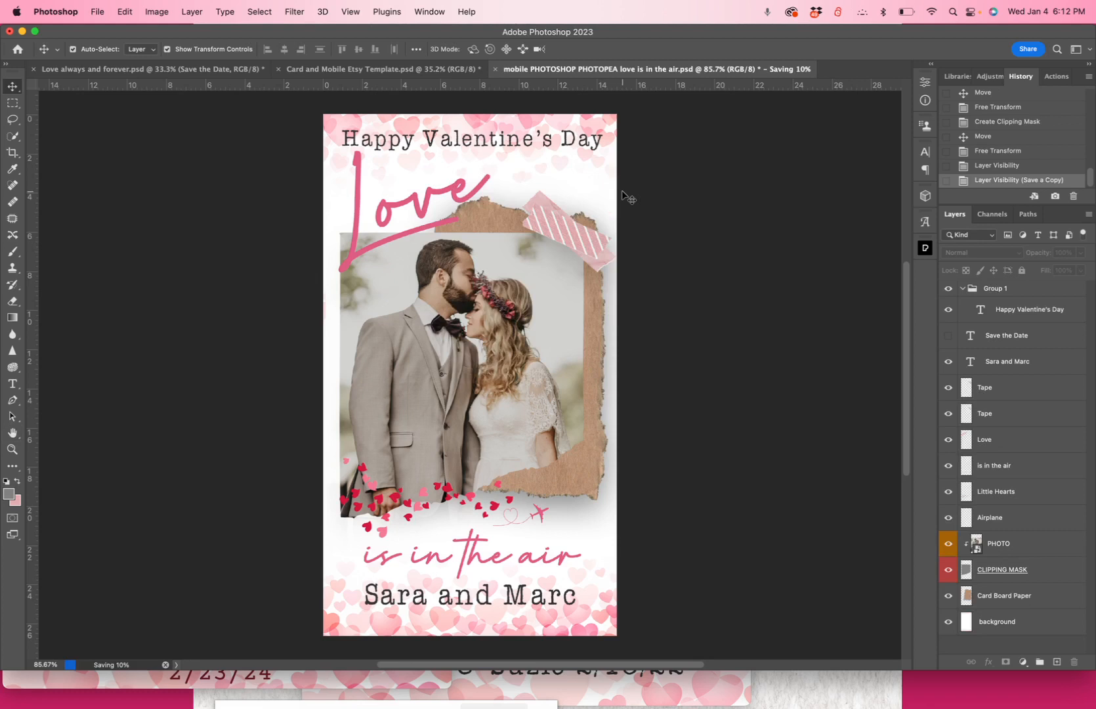